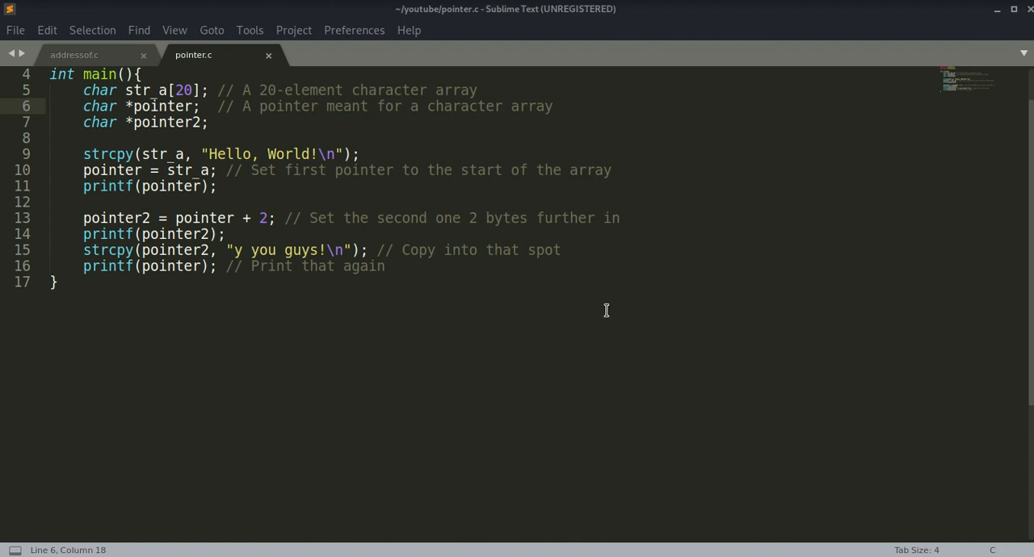
mouse_move(892, 297)
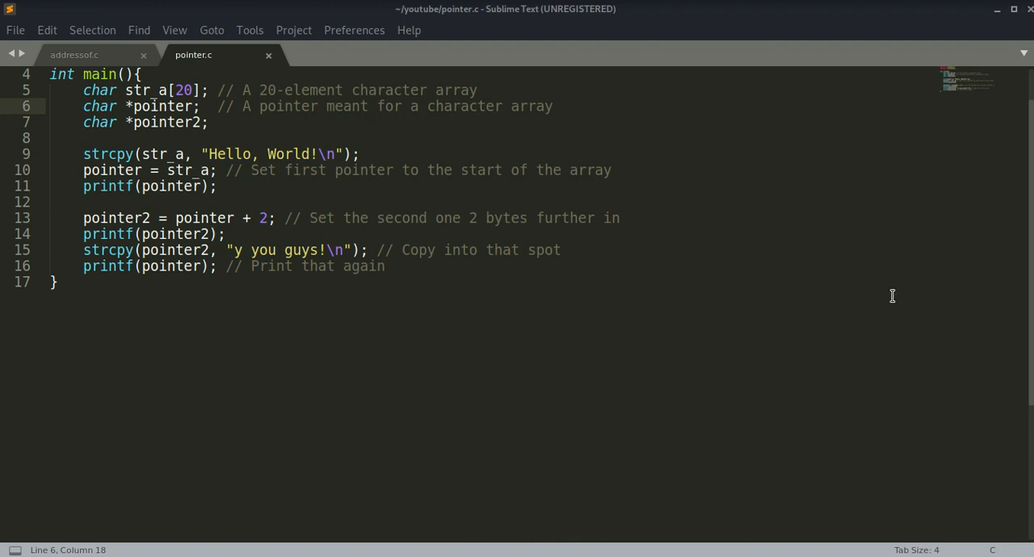
mouse_move(835, 240)
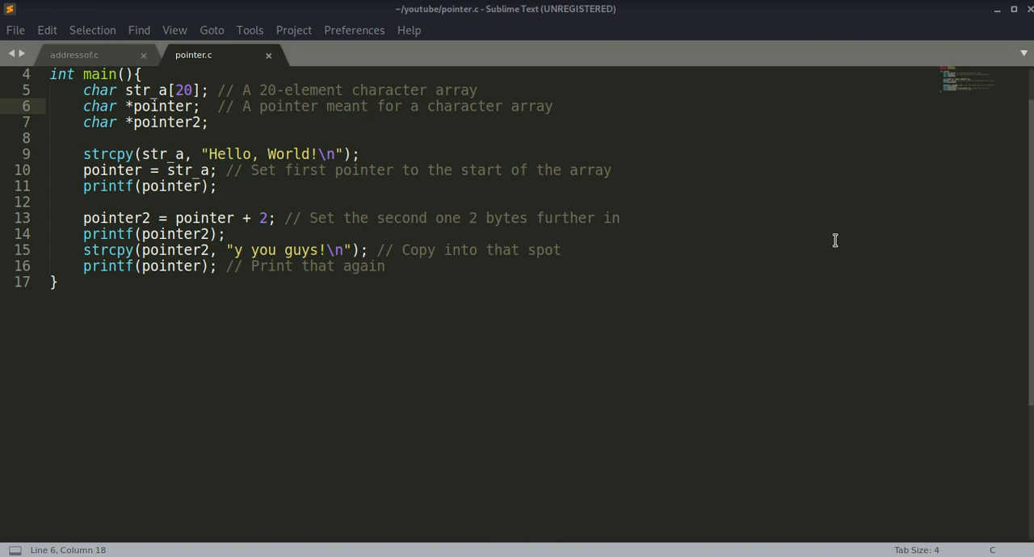
mouse_move(834, 275)
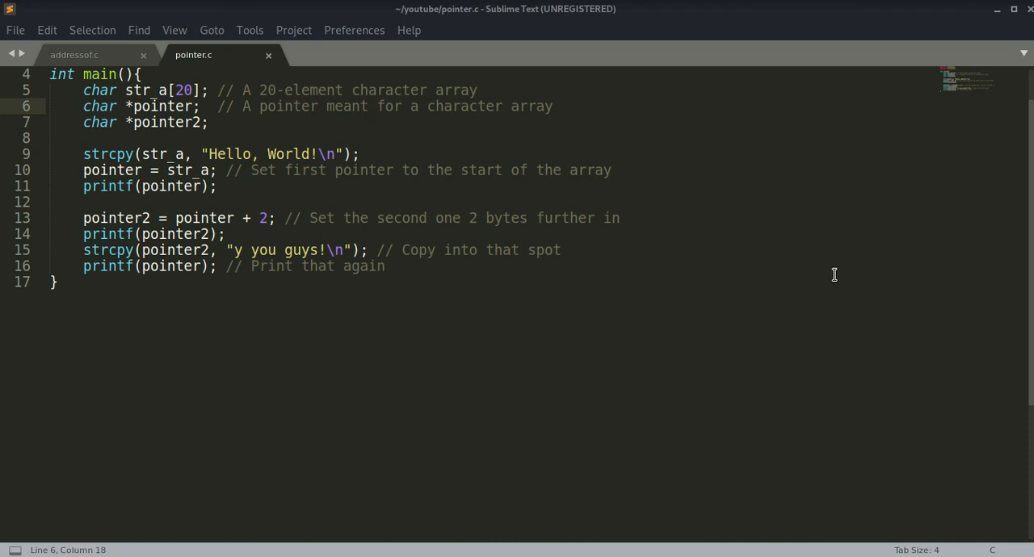
mouse_move(819, 278)
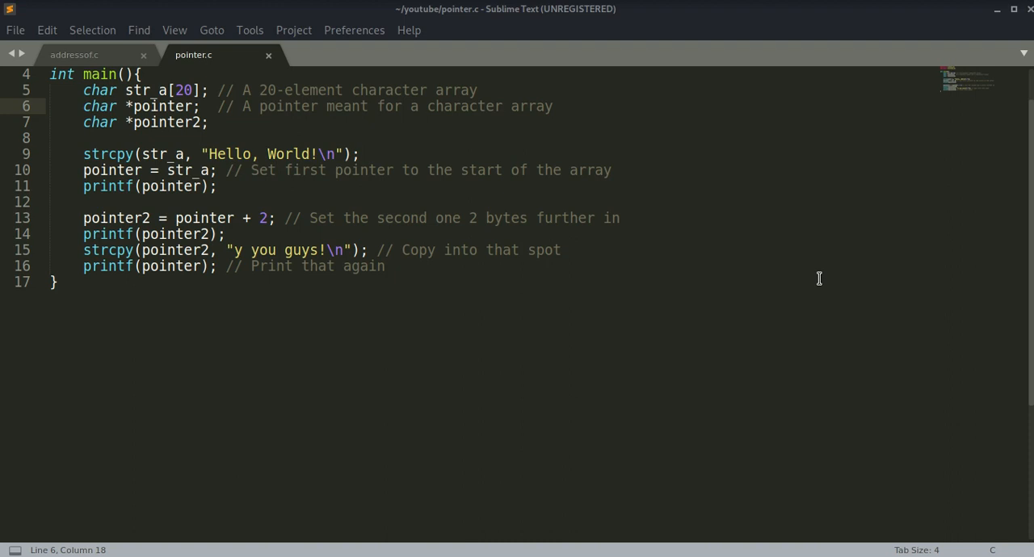
mouse_move(711, 285)
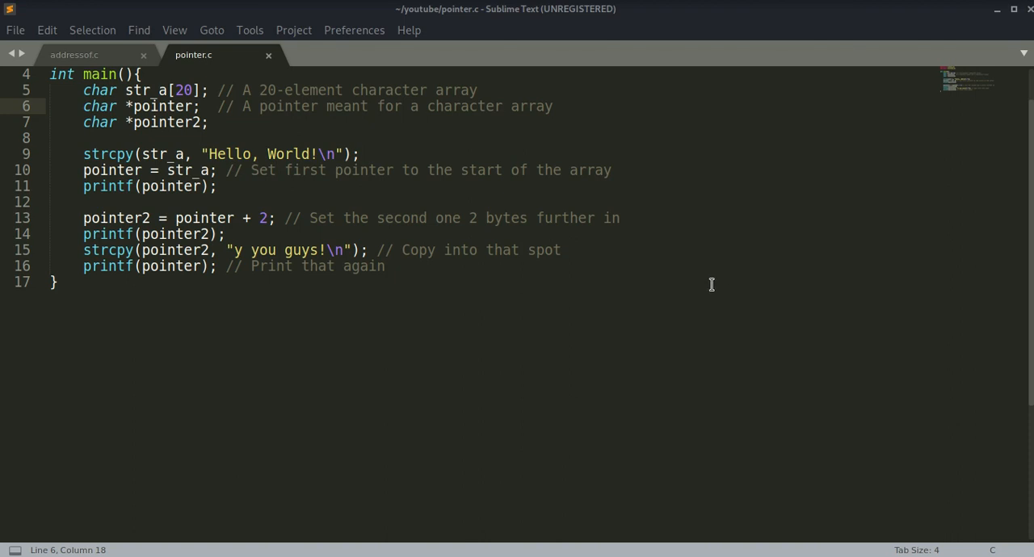
mouse_move(692, 288)
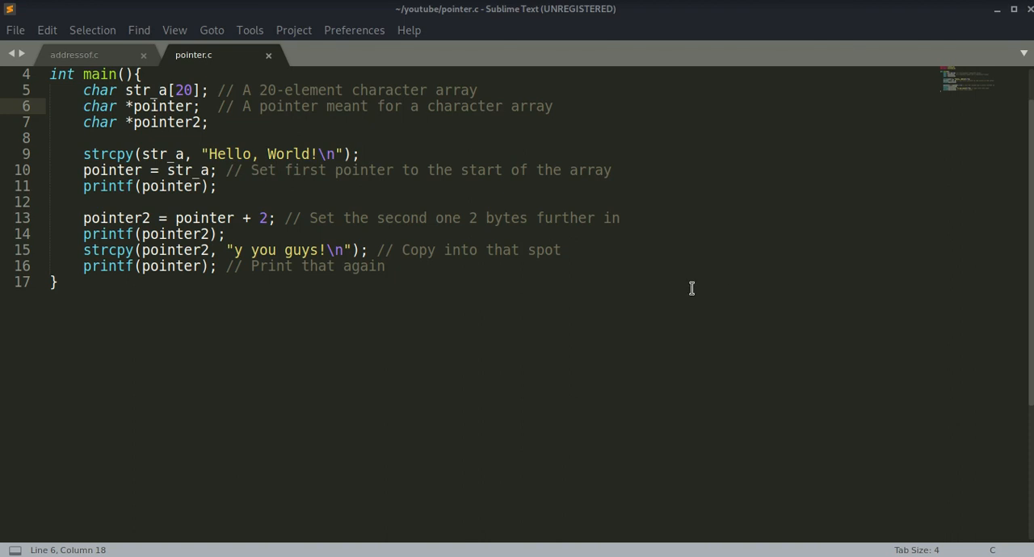
mouse_move(659, 286)
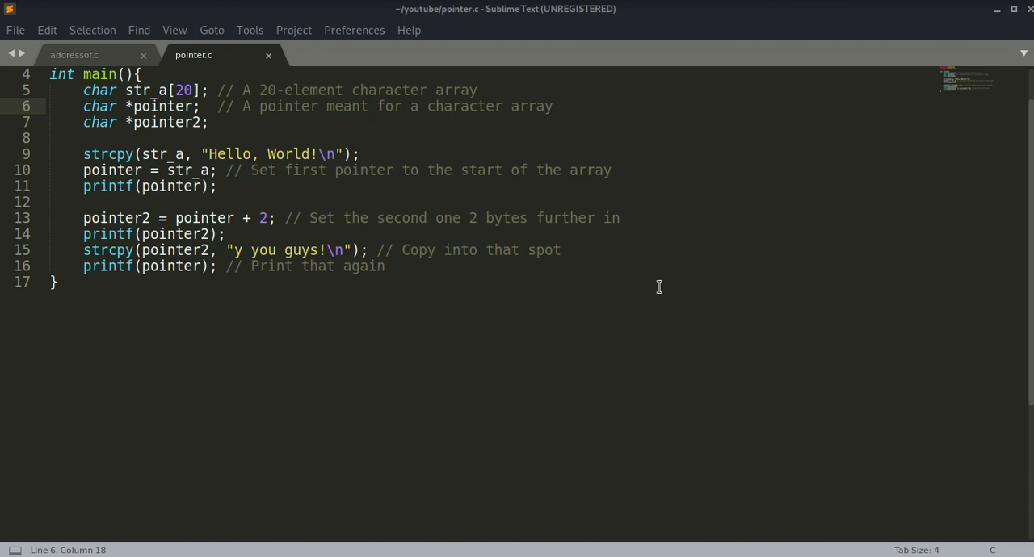
mouse_move(633, 281)
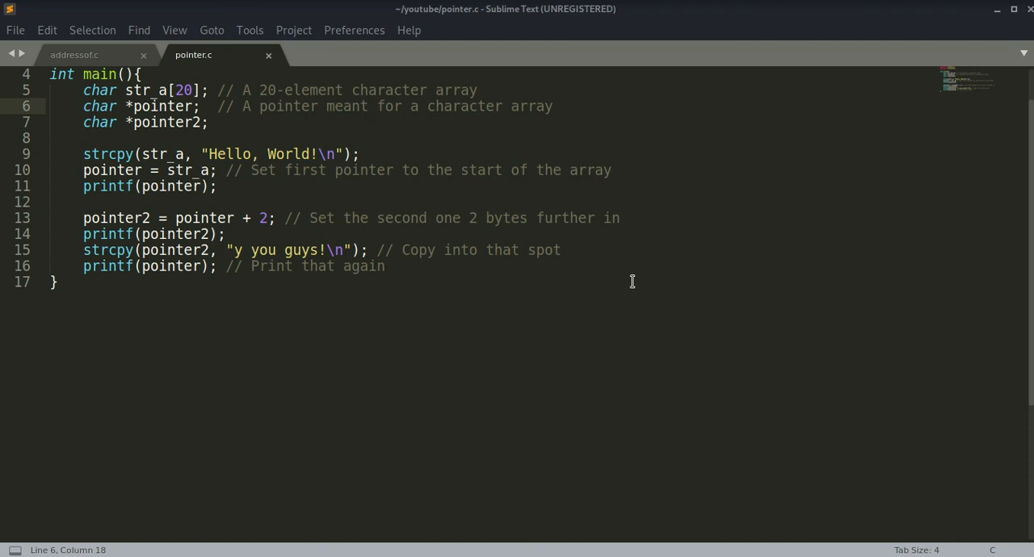
mouse_move(612, 283)
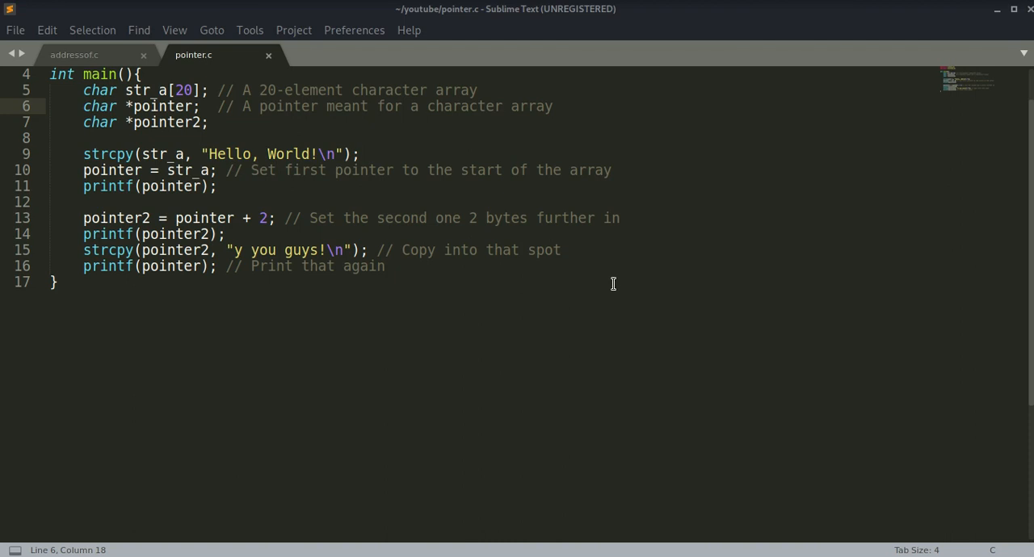
mouse_move(609, 291)
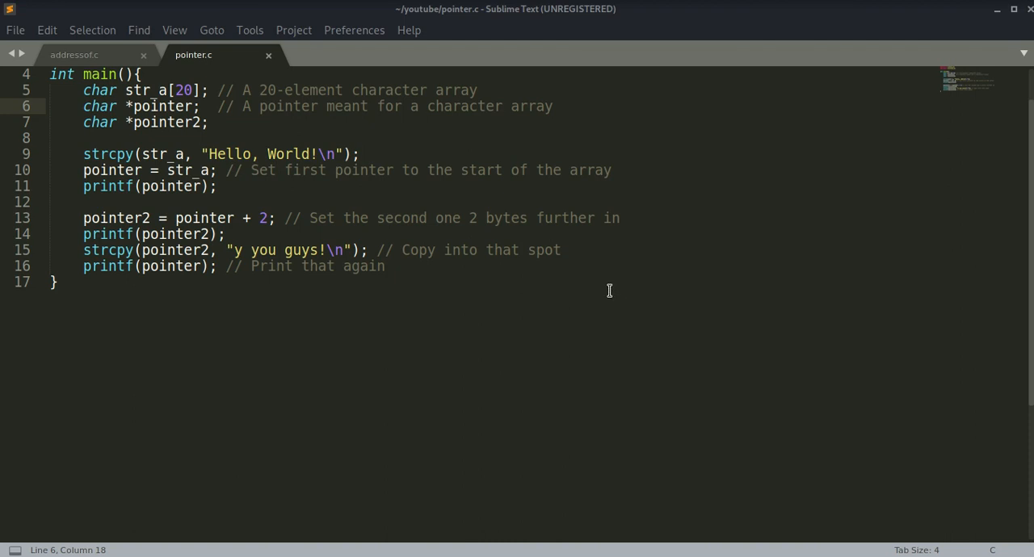
mouse_move(590, 294)
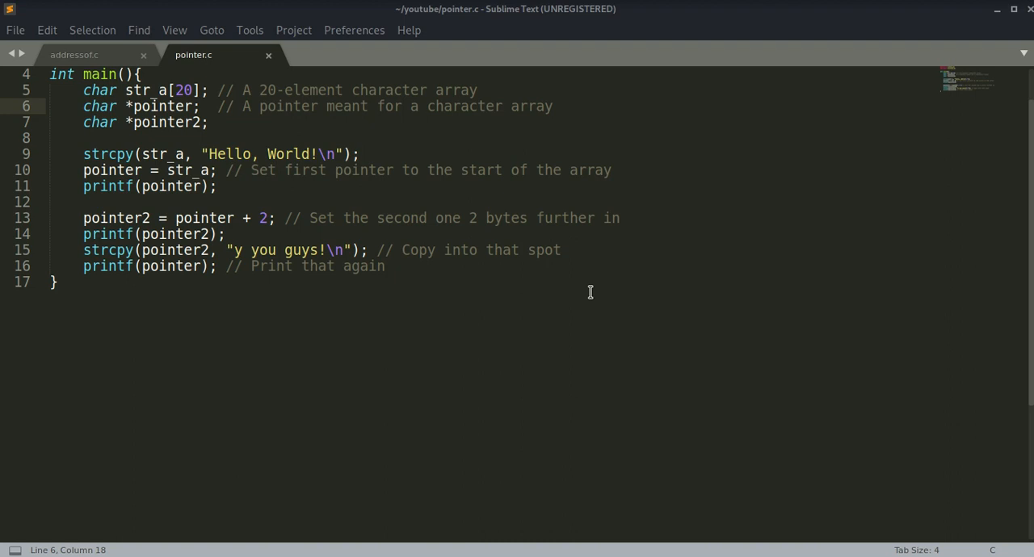
mouse_move(569, 293)
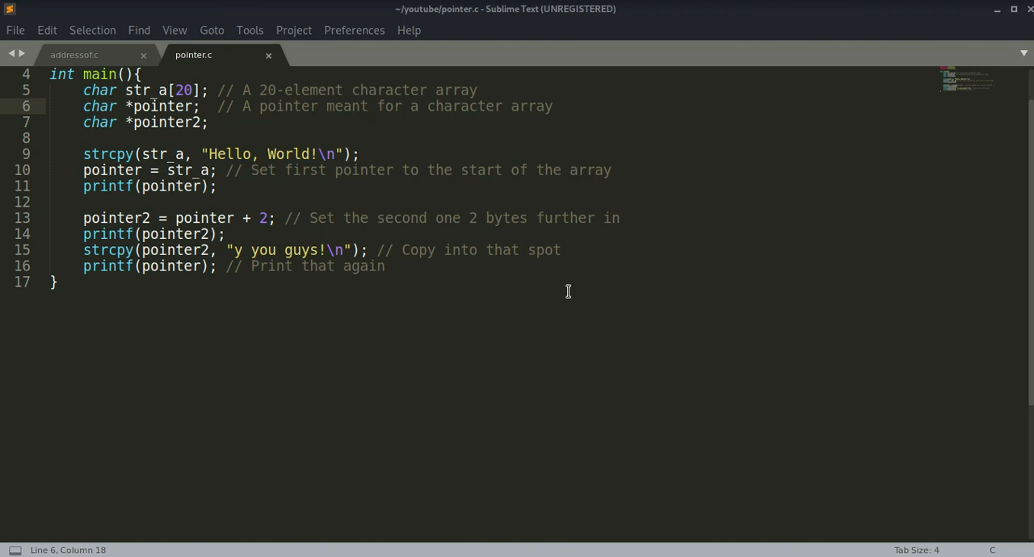
mouse_move(595, 275)
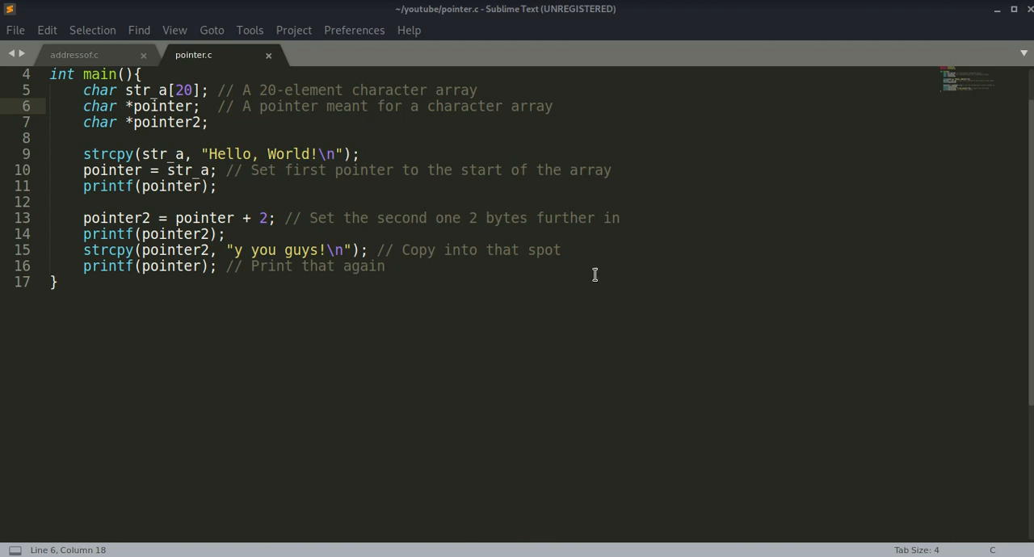
mouse_move(618, 268)
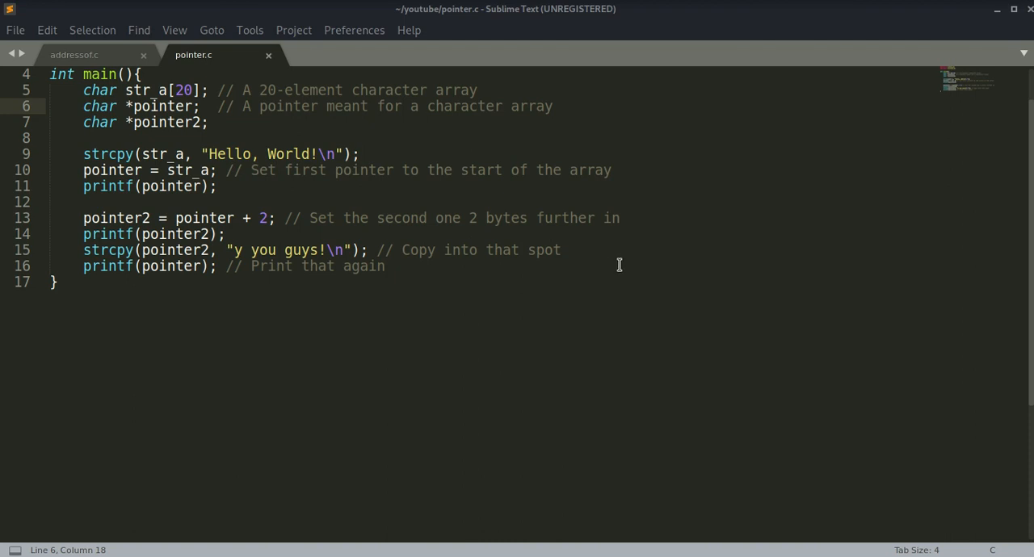
mouse_move(617, 236)
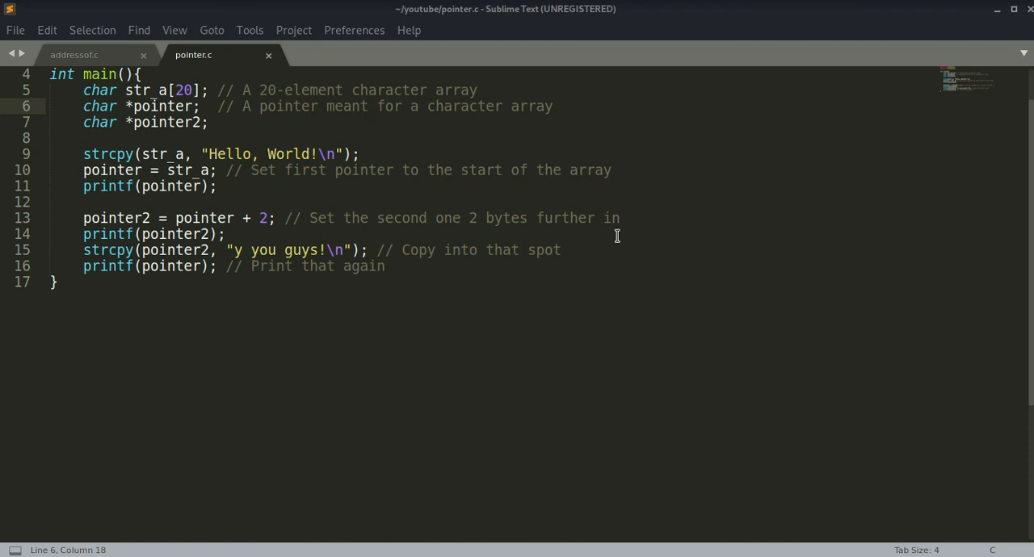
mouse_move(568, 236)
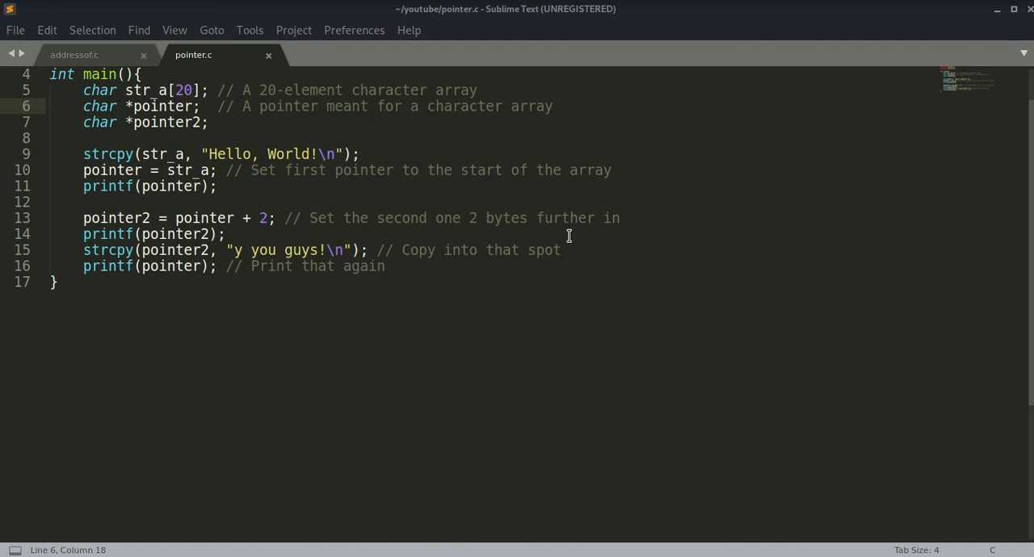
mouse_move(615, 160)
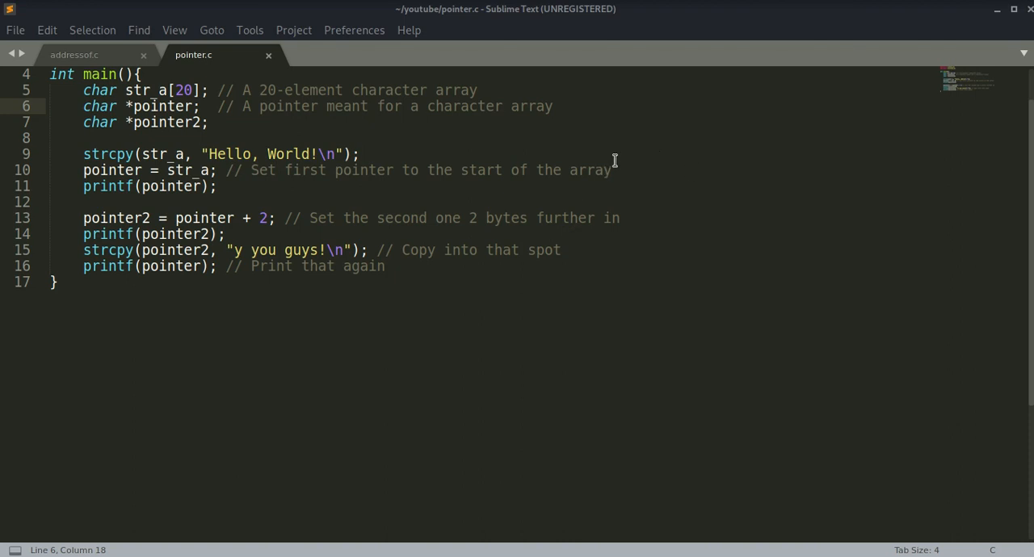
mouse_move(521, 170)
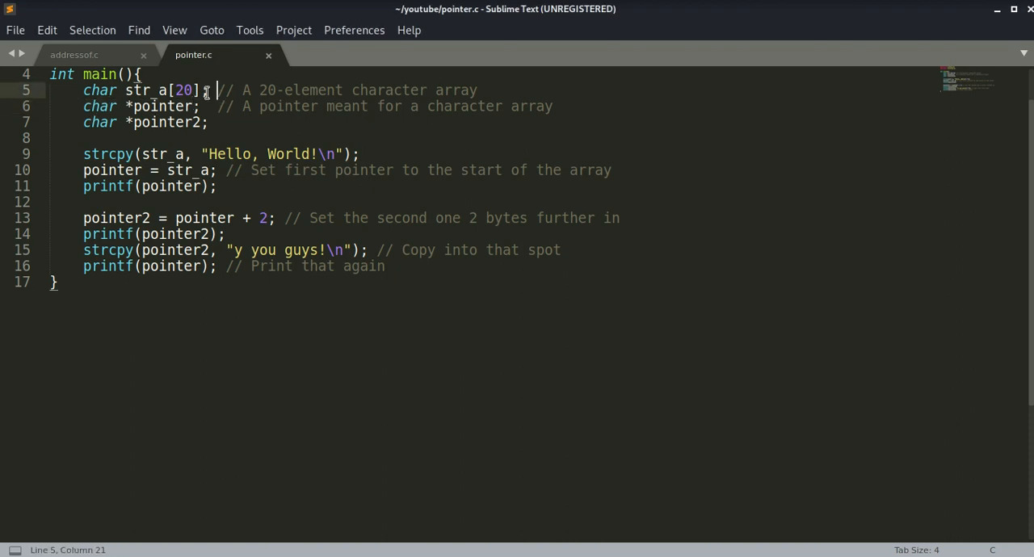
mouse_move(301, 242)
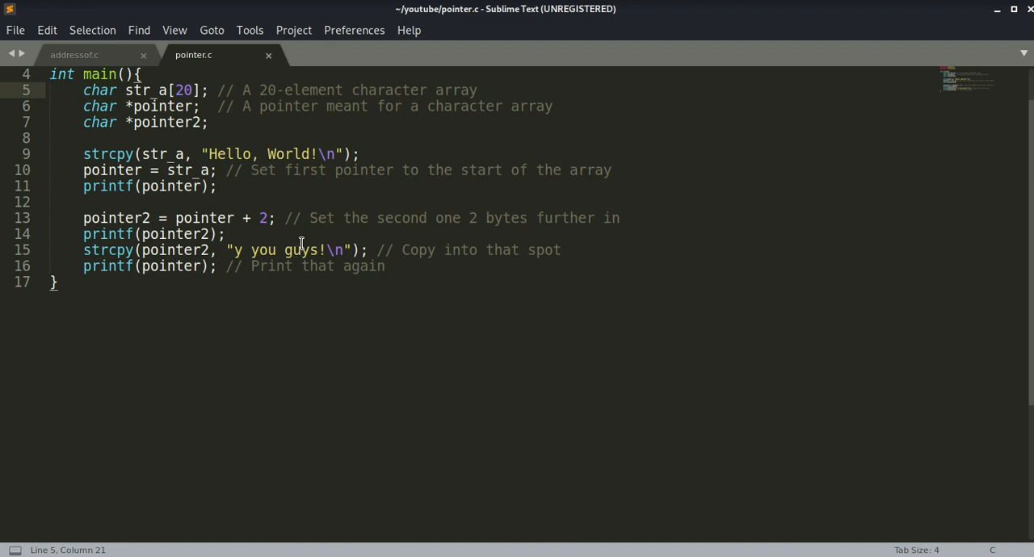
mouse_move(323, 229)
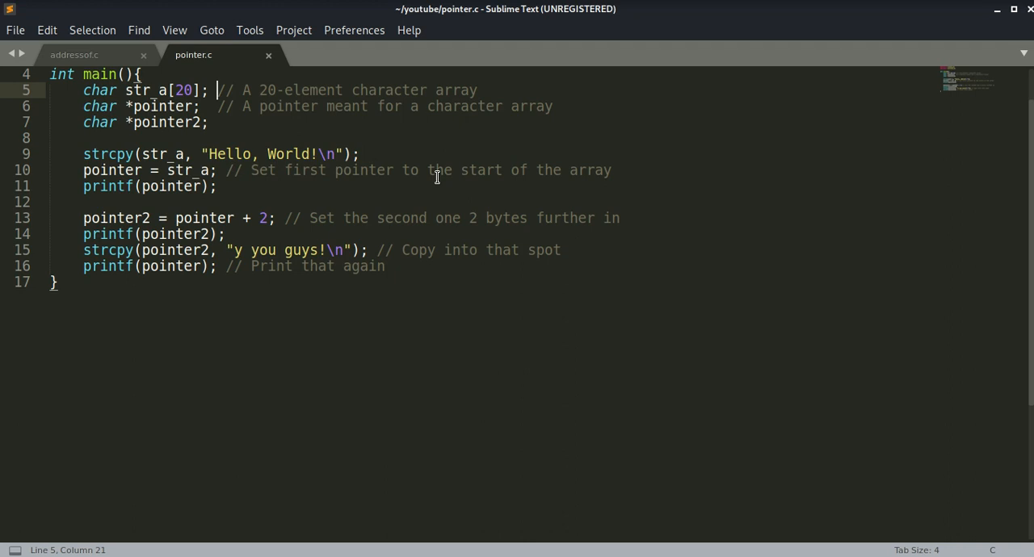
mouse_move(428, 192)
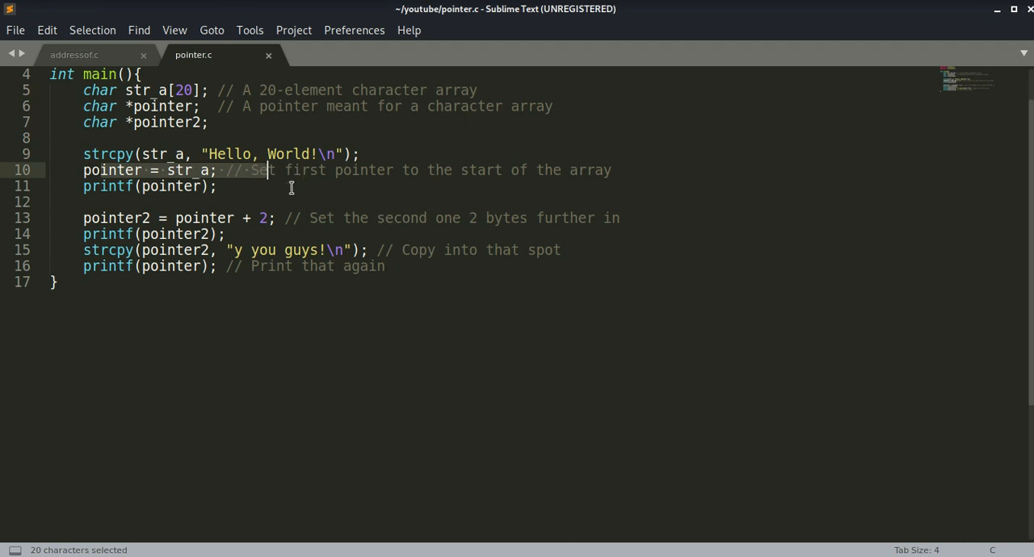
mouse_move(383, 202)
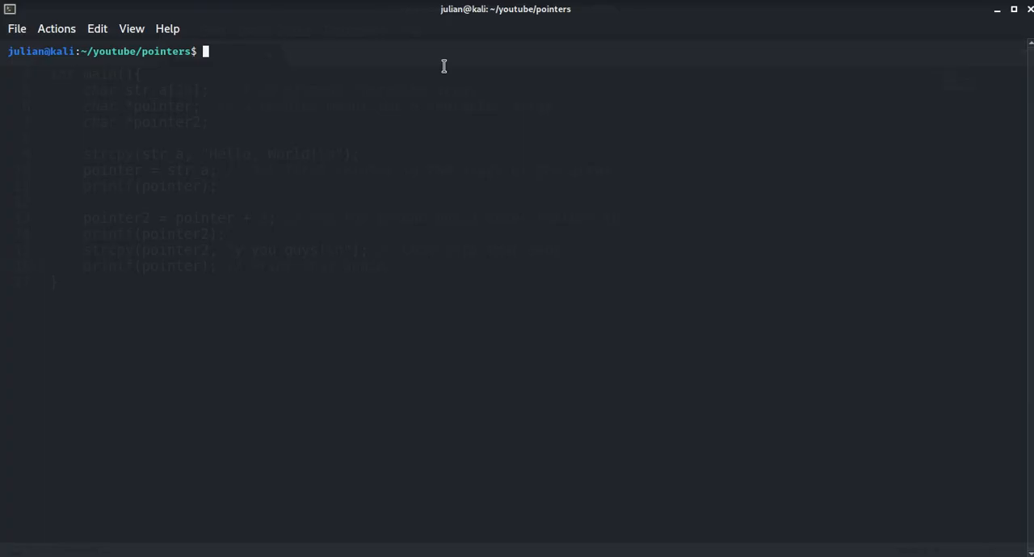
Step: Compile pointer.c with gcc -g into the pointer executable and begin a gdb -q command
type("g")
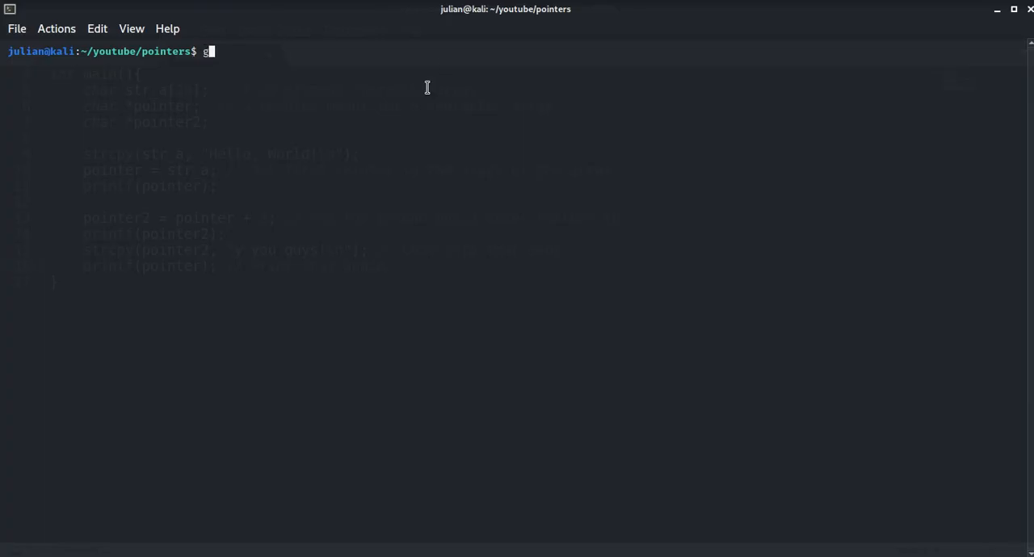
type("cc -g -")
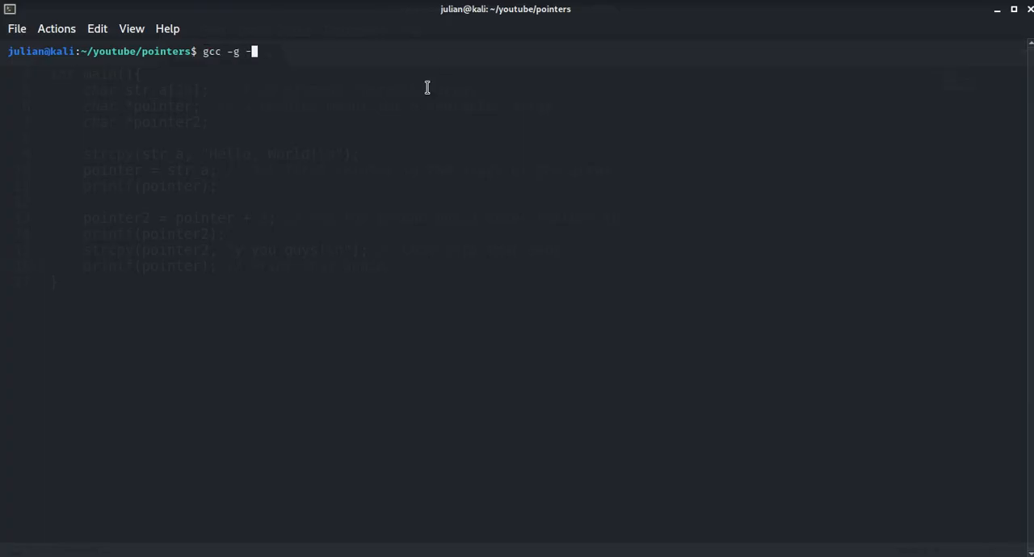
type("o pointer pointer.c")
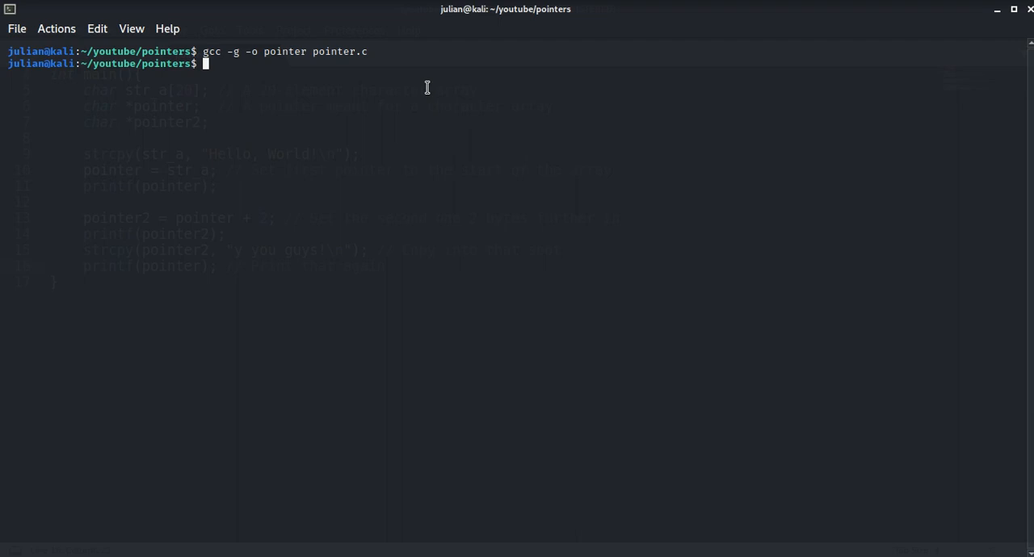
mouse_move(446, 88)
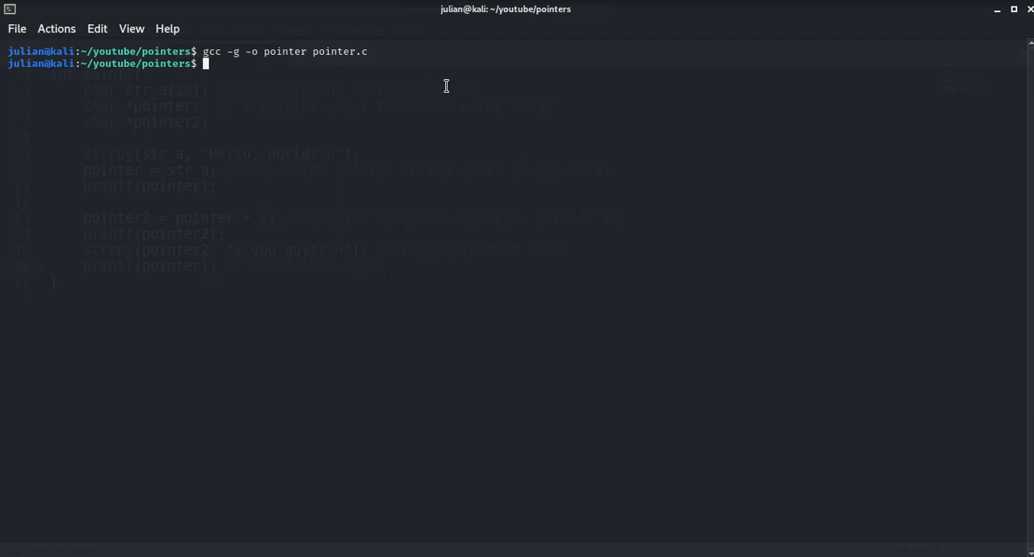
type("gdb -q")
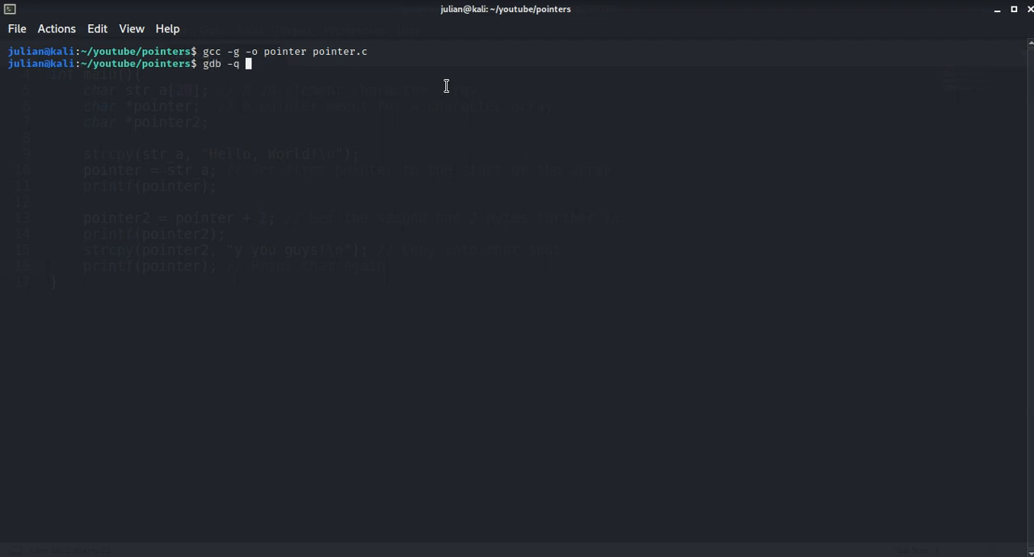
Step: Load ./pointer in gdb -q and list the pointer.c source lines 1–17
type("./pointer")
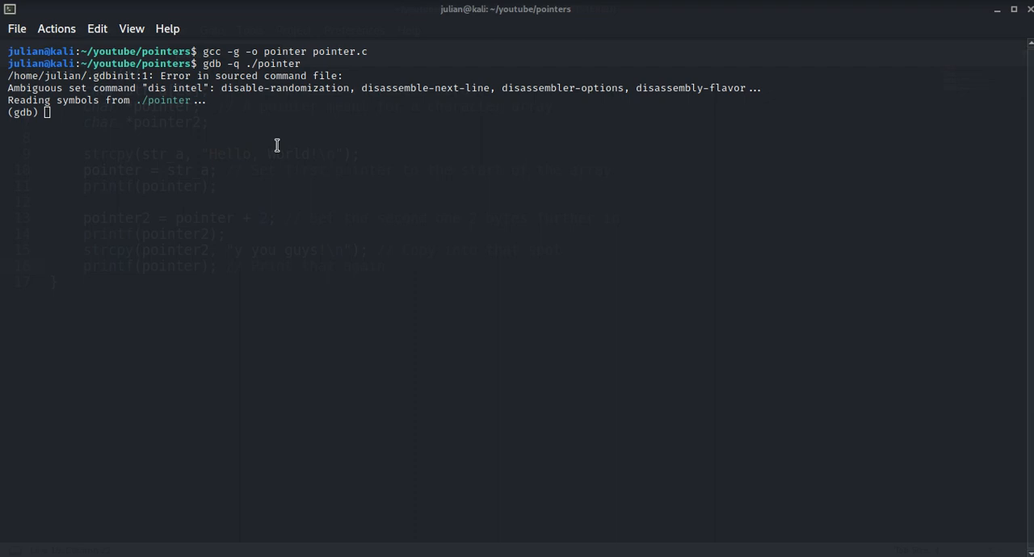
type("list")
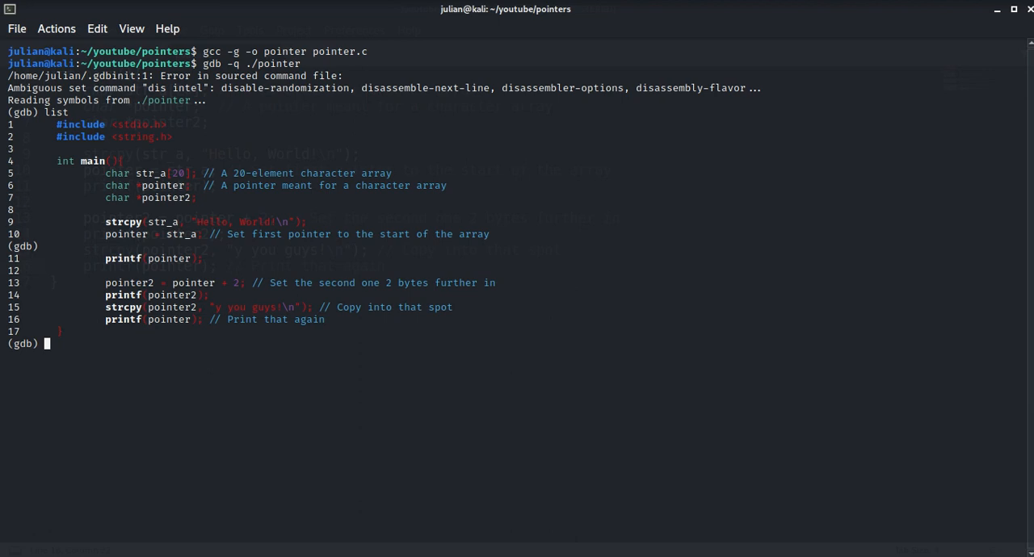
mouse_move(478, 373)
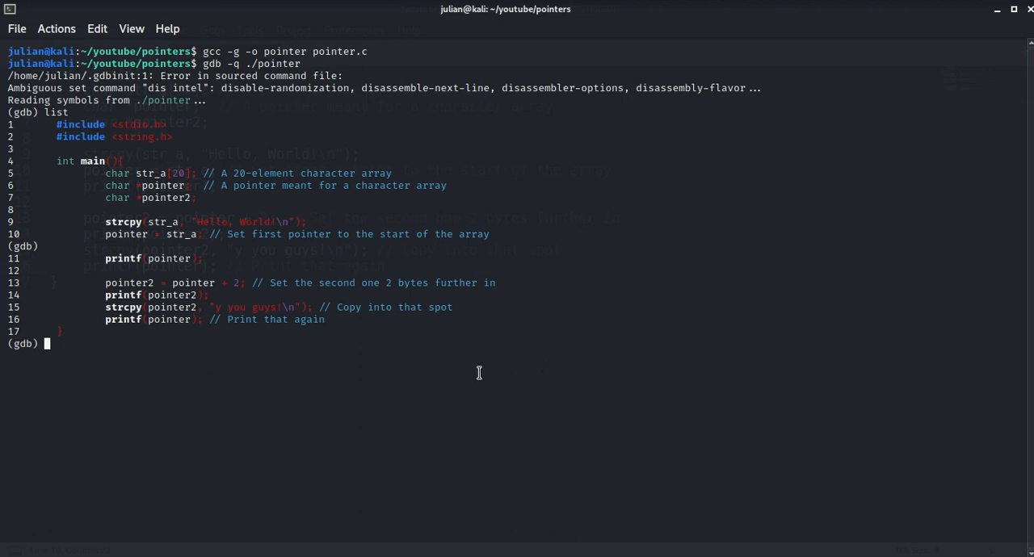
mouse_move(291, 320)
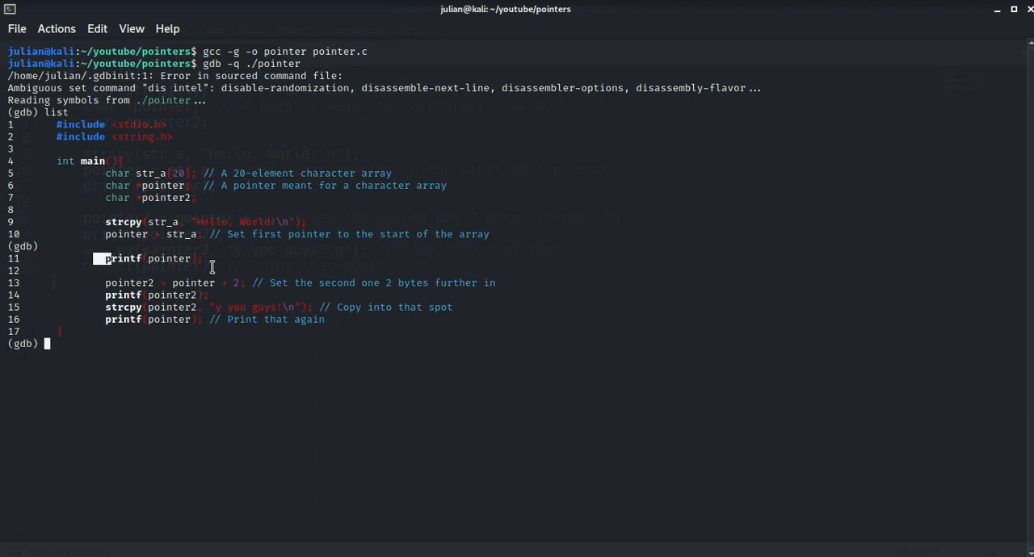
mouse_move(200, 268)
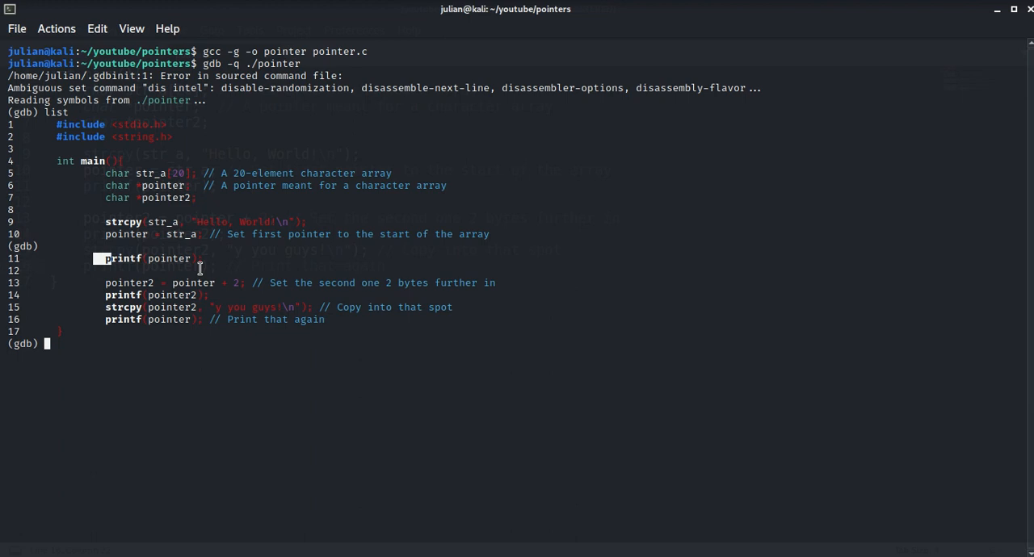
mouse_move(317, 320)
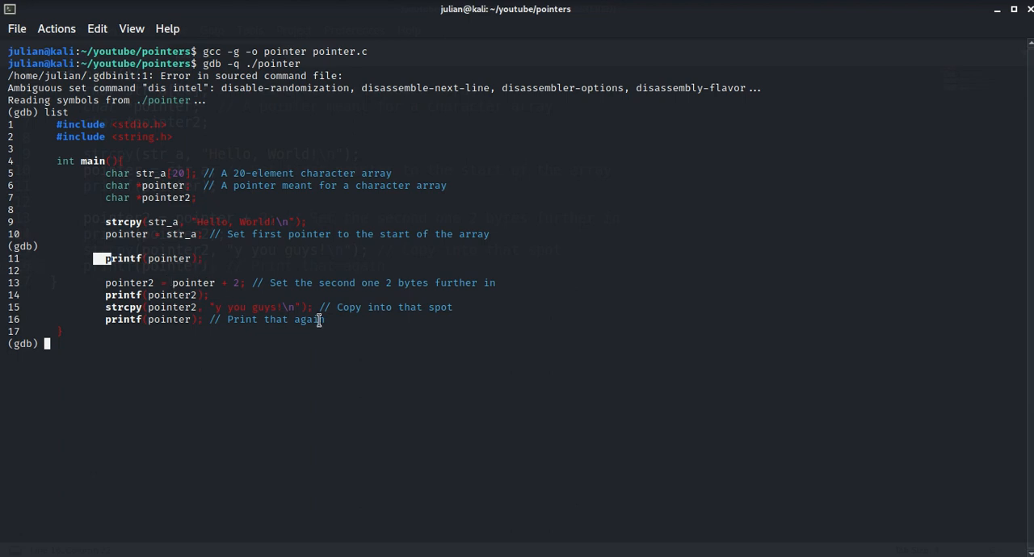
mouse_move(452, 307)
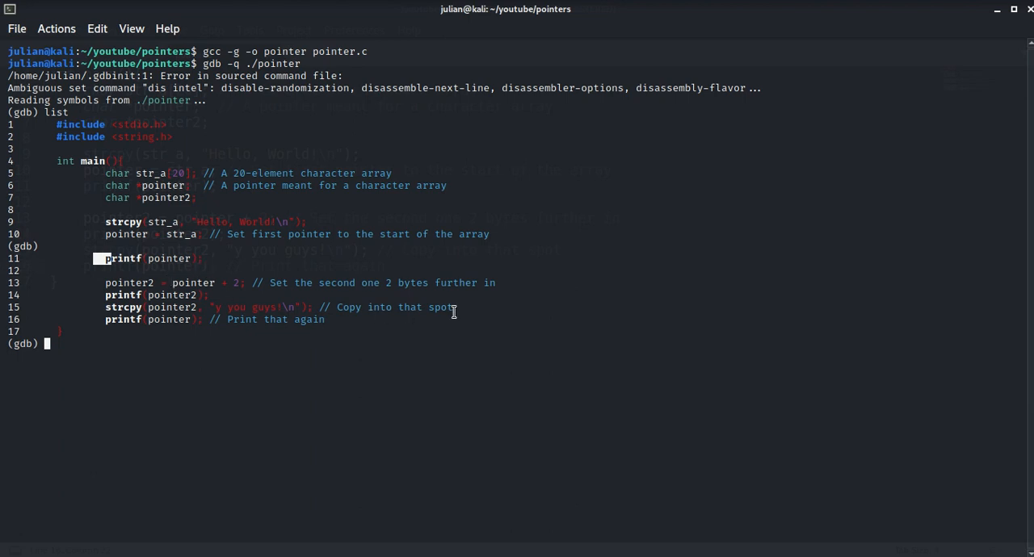
mouse_move(368, 290)
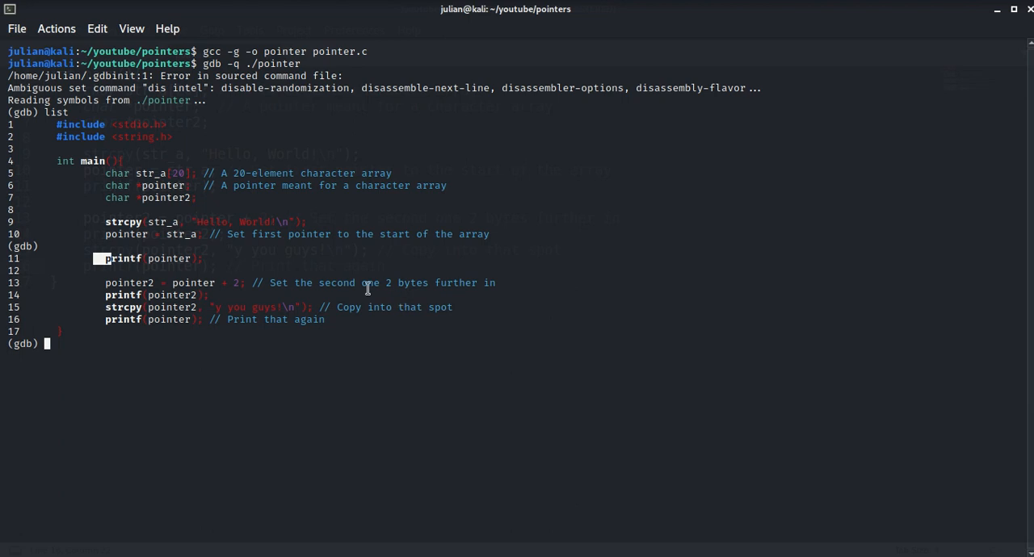
Step: Break at line 11, run to it, set disassembly-flavor intel and start disassemble main
type("break 11")
type("run")
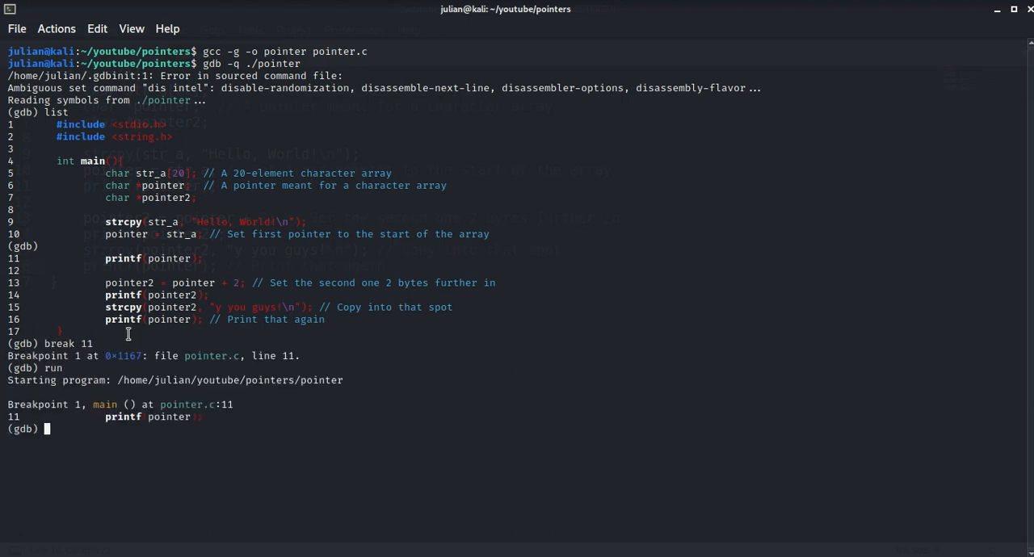
type("diss")
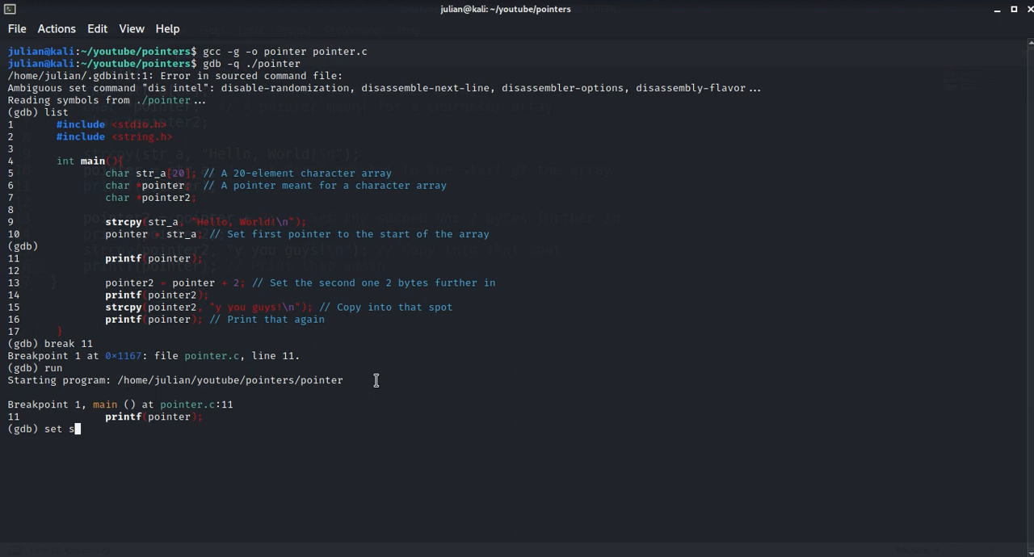
type("disas")
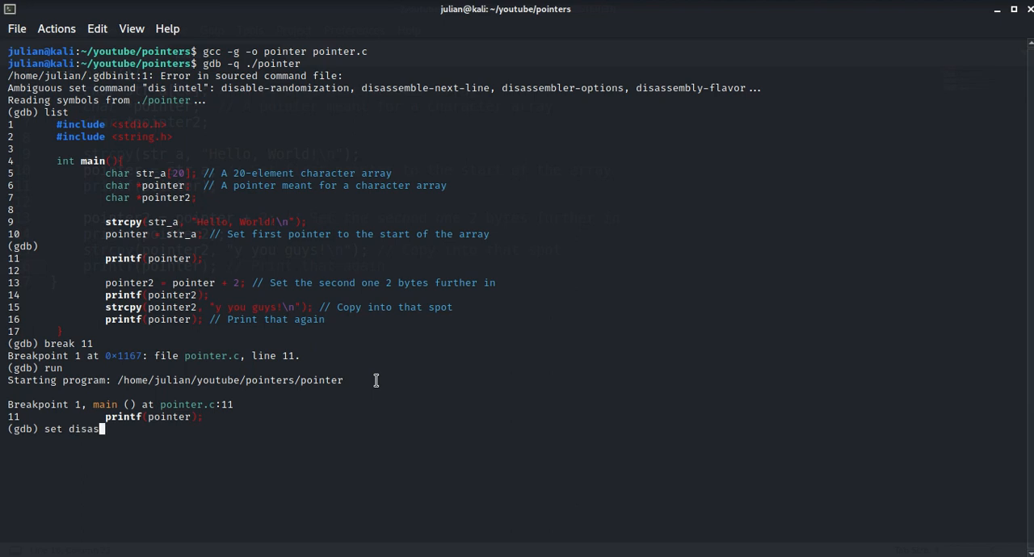
type("sembly-flavor intel")
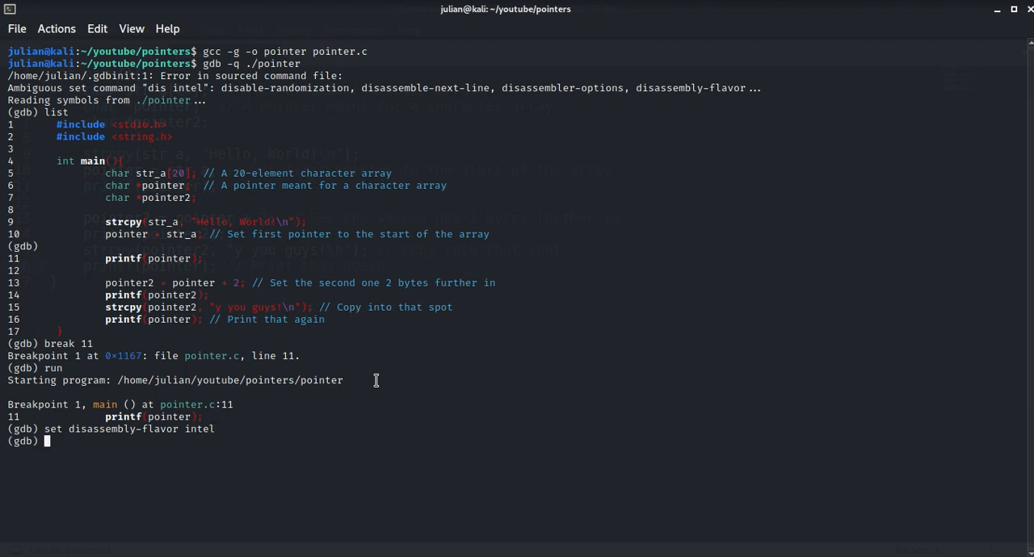
type("disassemble main")
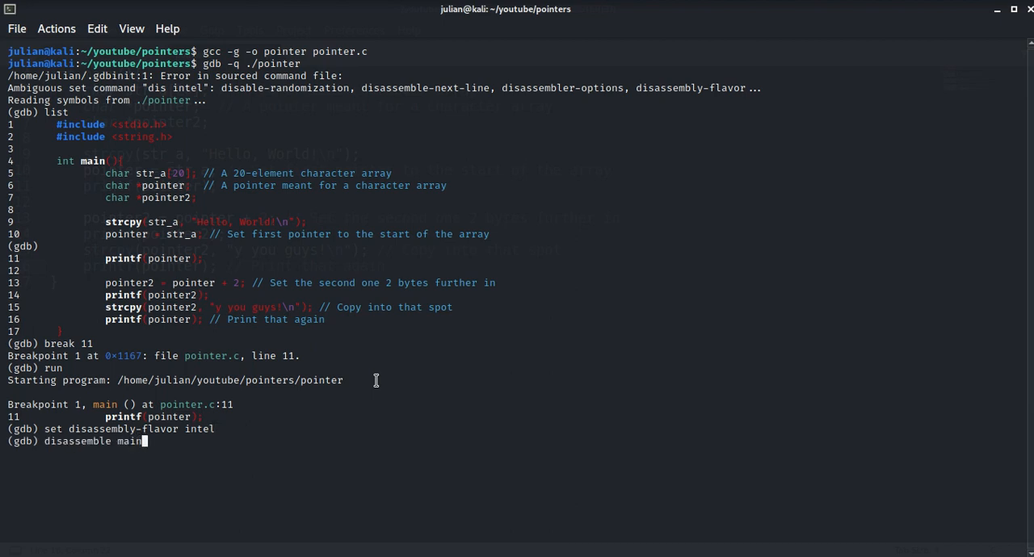
Step: Execute disassemble main to dump main's Intel-syntax assembly at the line-11 stop
key("Return")
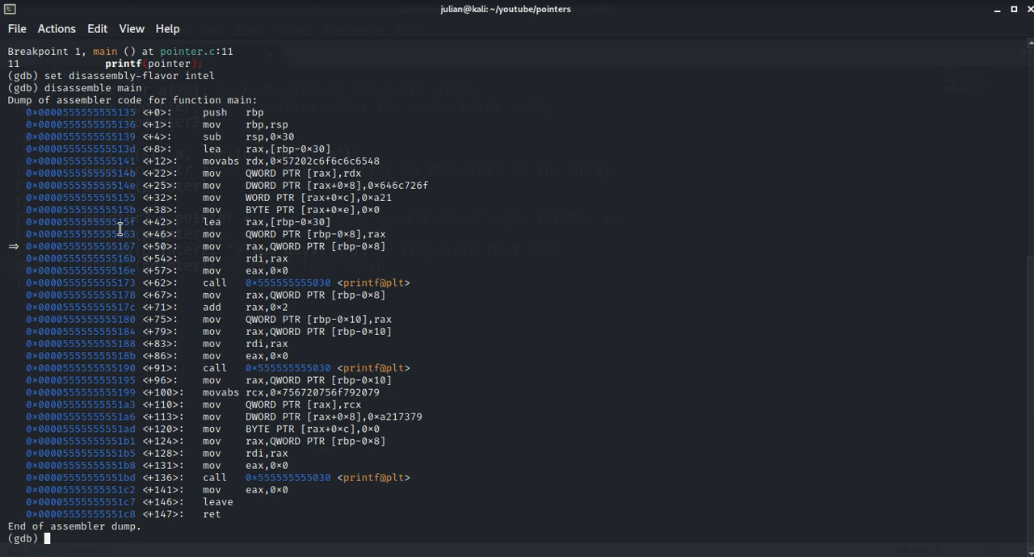
mouse_move(158, 523)
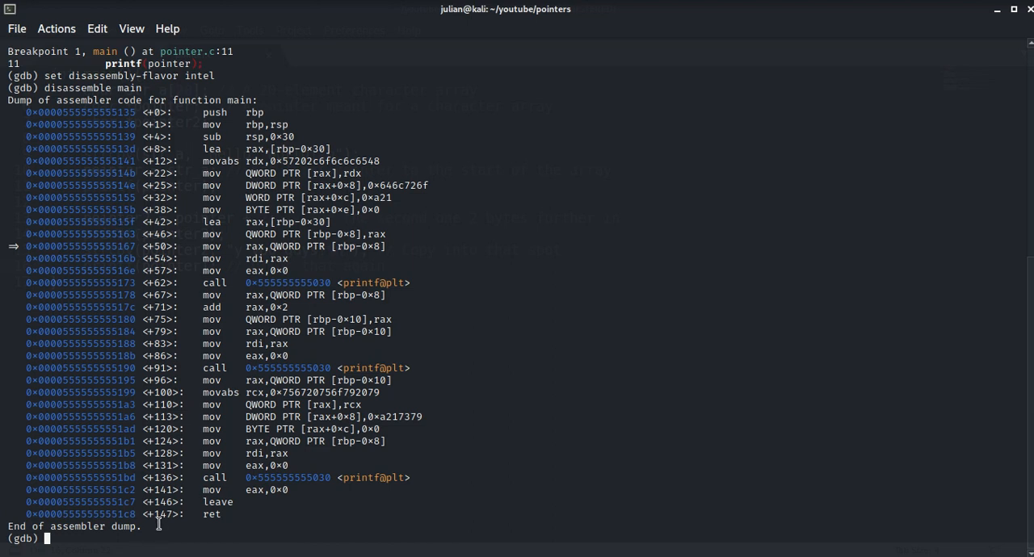
Step: Examine pointer as a string with x/s, revealing "Hello, world!\n" at its address
type("x/s pointe")
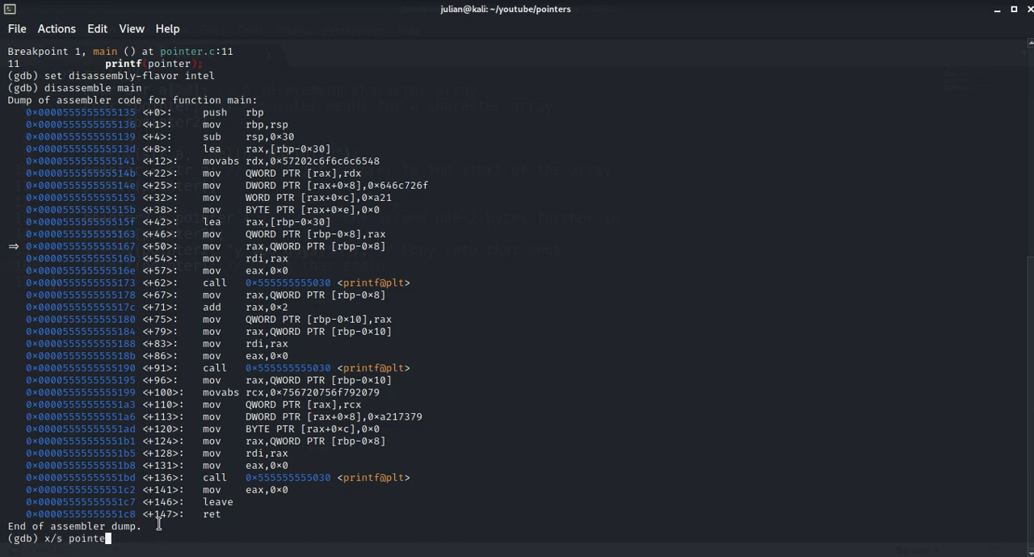
key("Return")
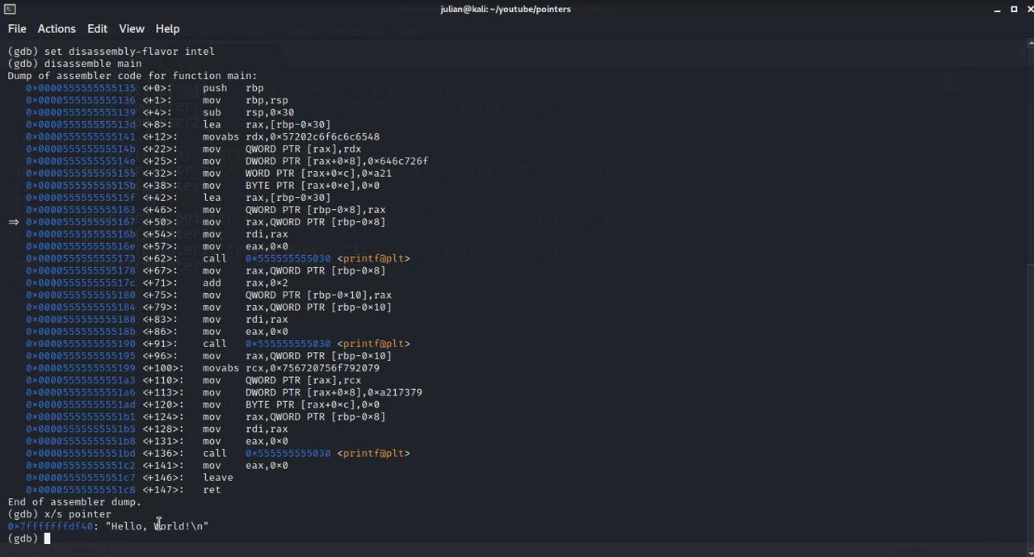
mouse_move(274, 504)
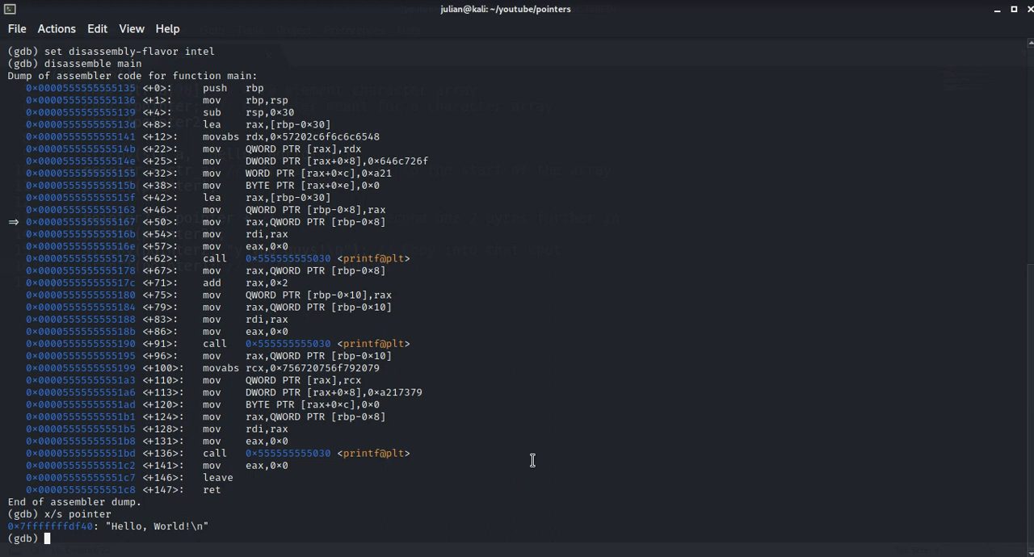
mouse_move(467, 504)
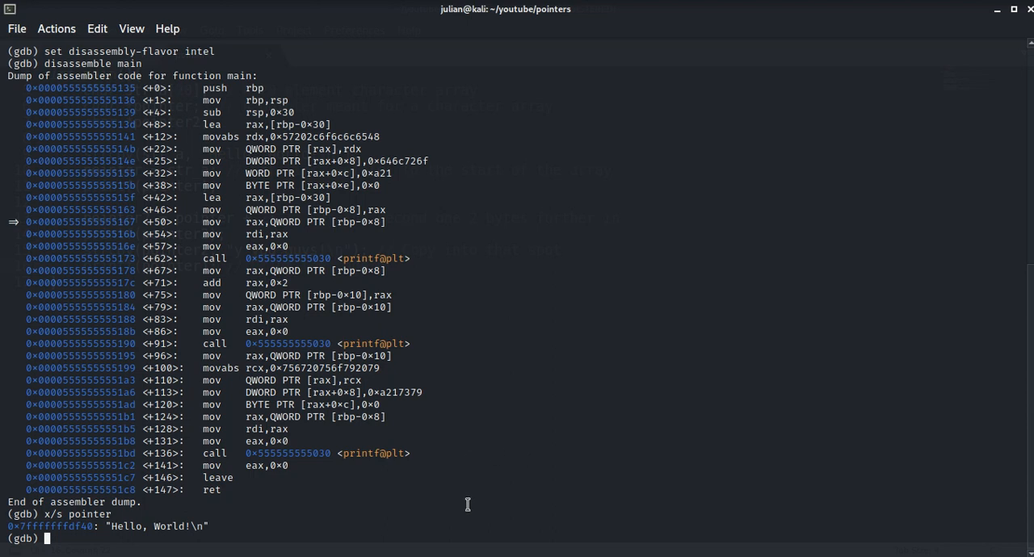
mouse_move(479, 485)
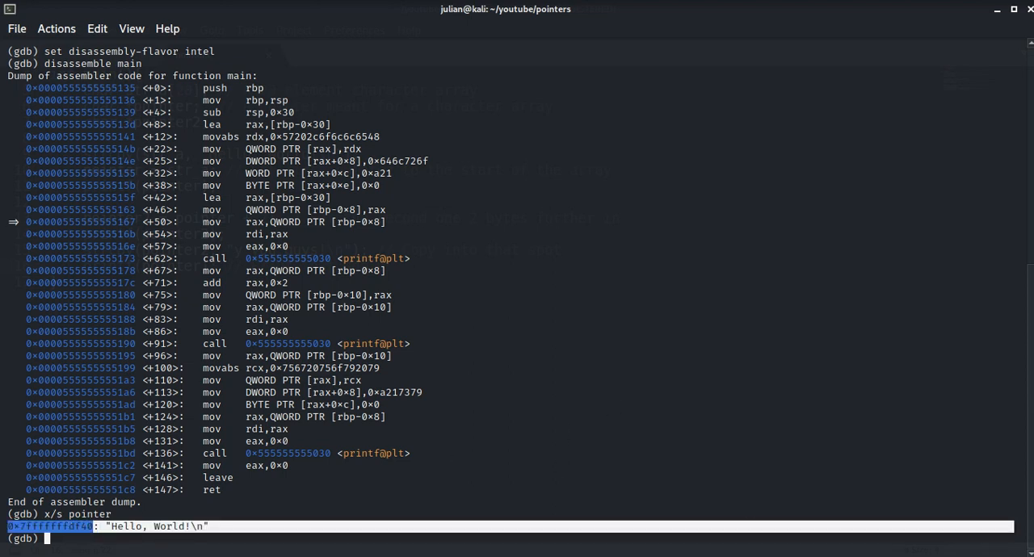
mouse_move(459, 501)
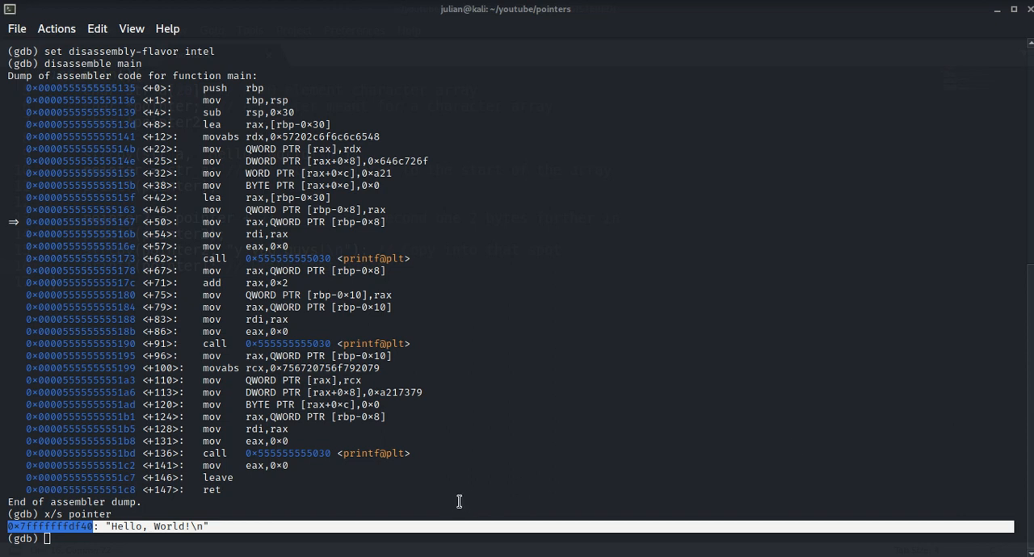
mouse_move(434, 514)
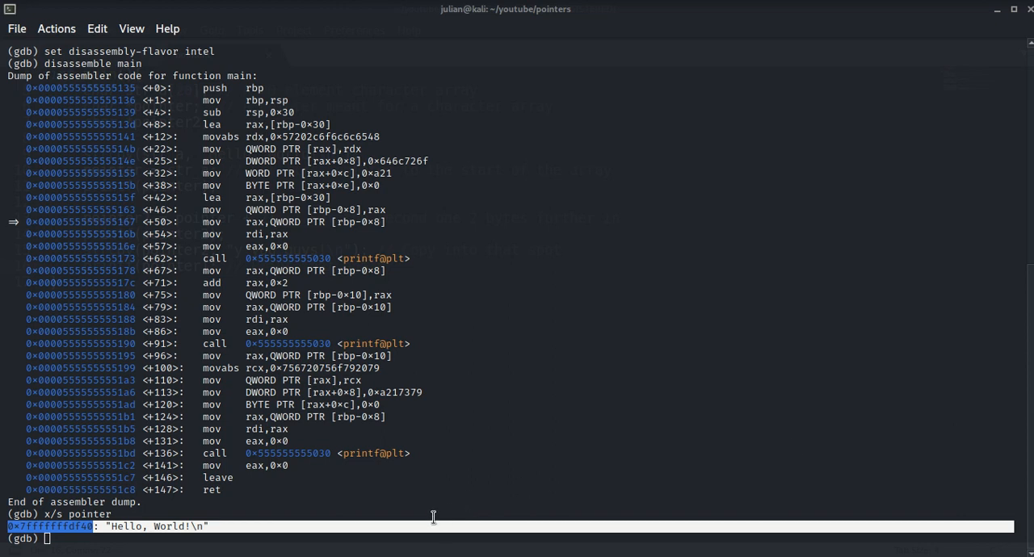
mouse_move(229, 491)
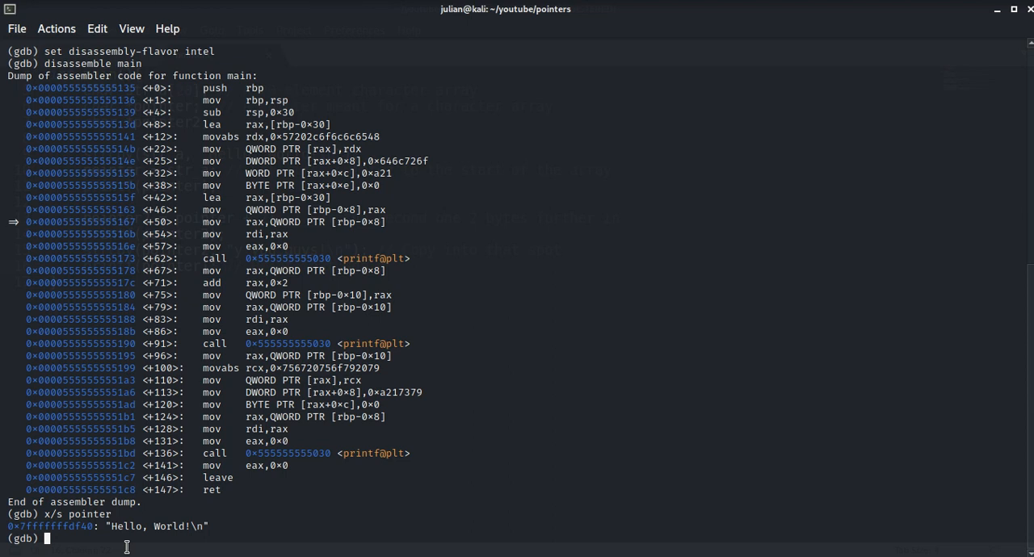
Step: Examine &pointer as a hex word with x/xw, marking the stored value 0xffffdf40
type("x")
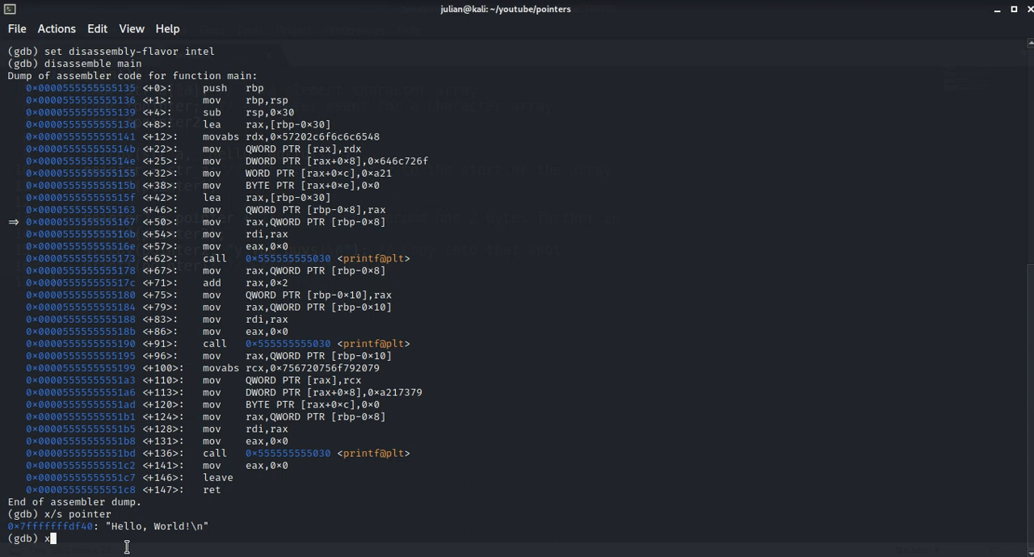
type("/w")
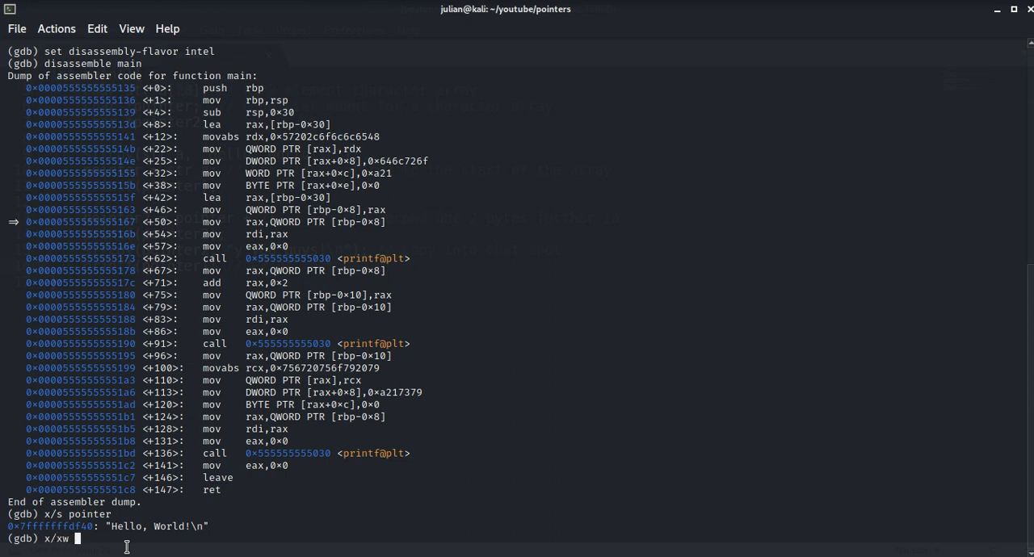
type("&[p")
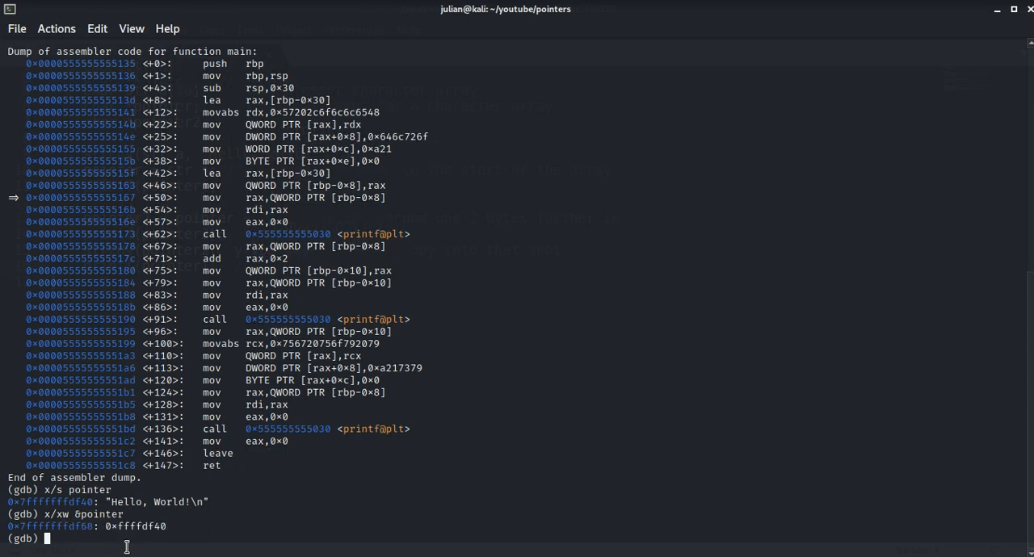
mouse_move(113, 507)
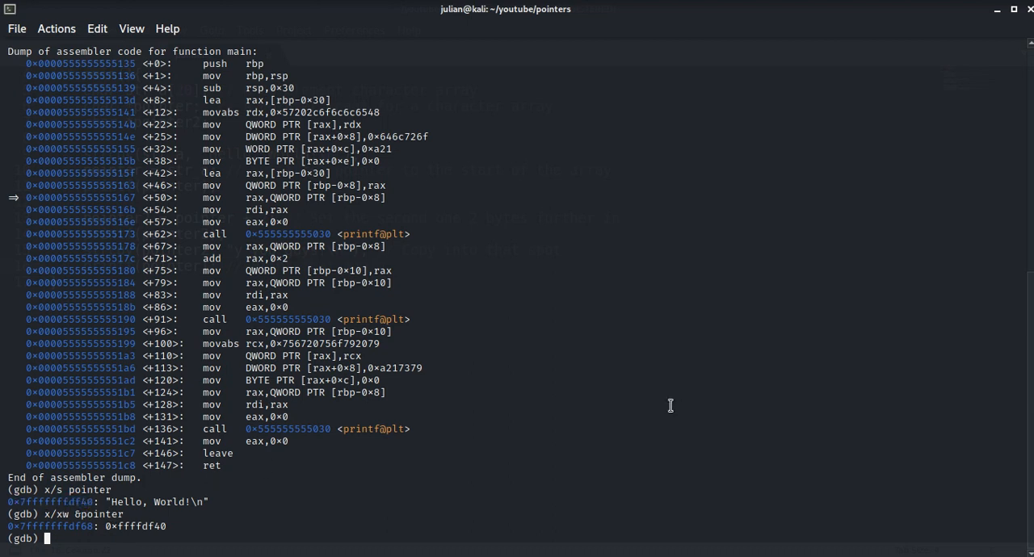
mouse_move(800, 501)
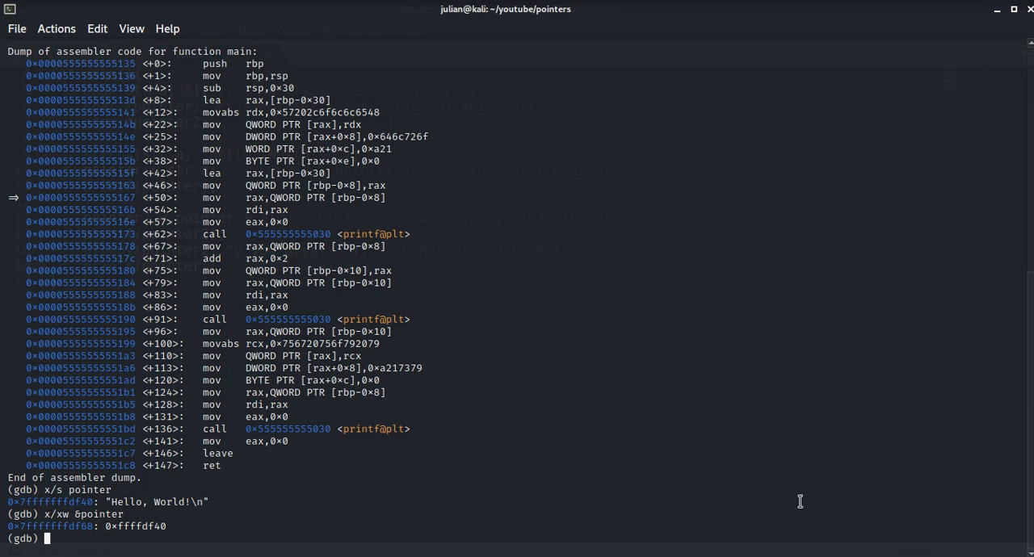
mouse_move(778, 553)
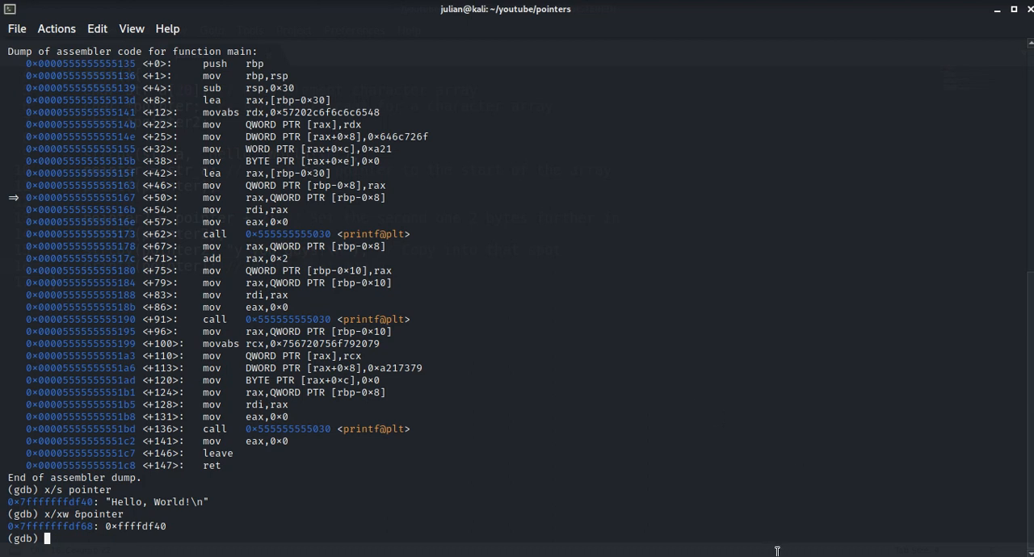
double_click(136, 528)
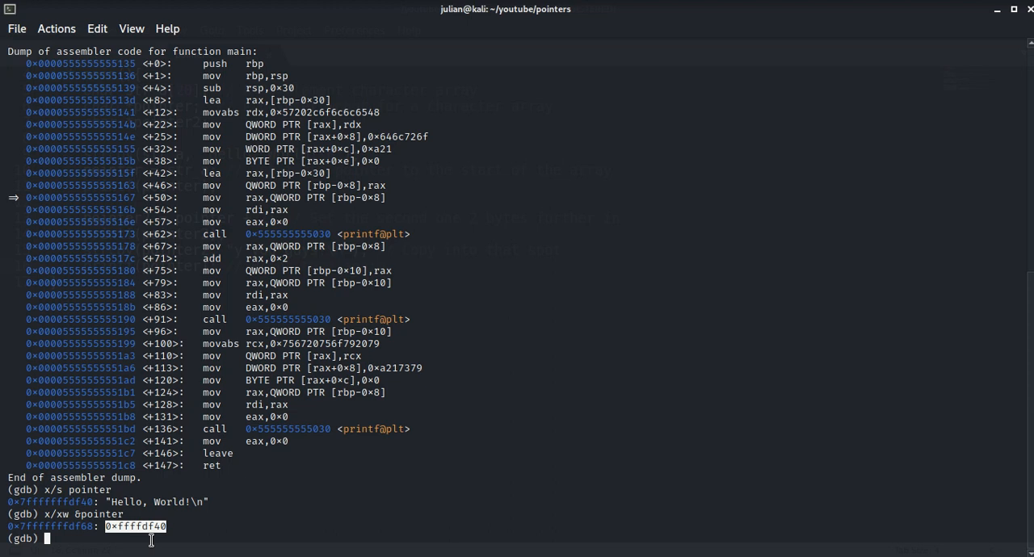
Step: Print &pointer showing 0x7fffffffdf68, then print pointer giving the Hello, World! string address
type("print")
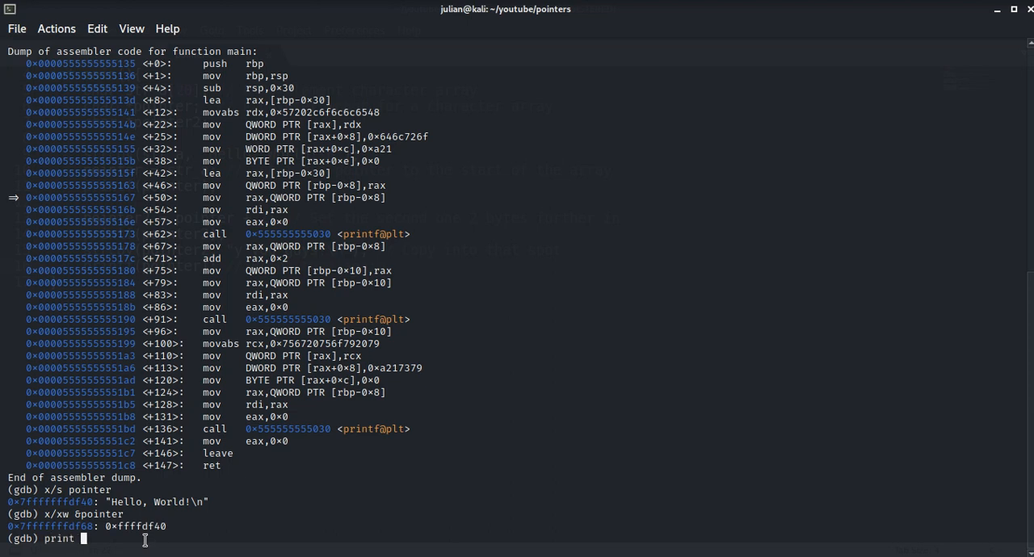
type("^p")
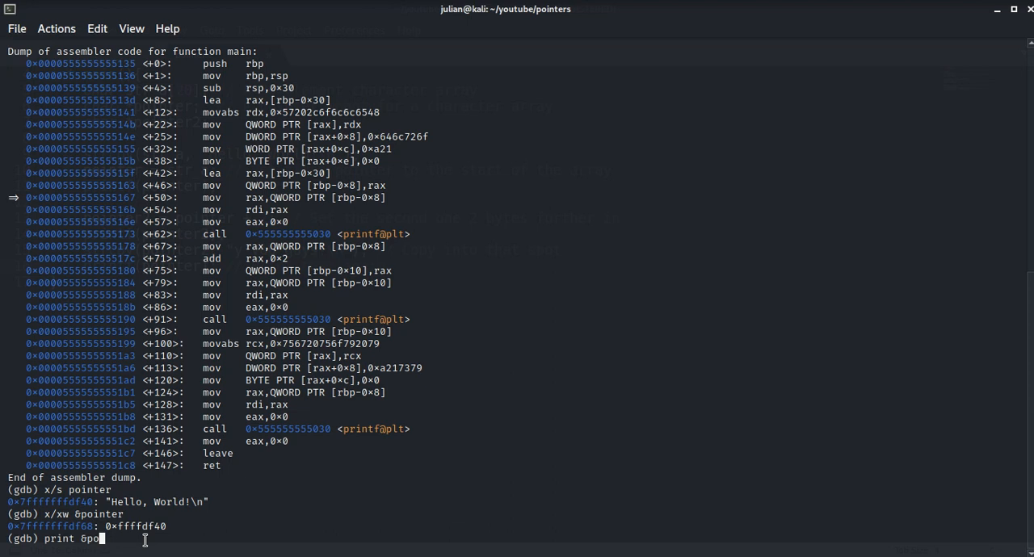
key("Return")
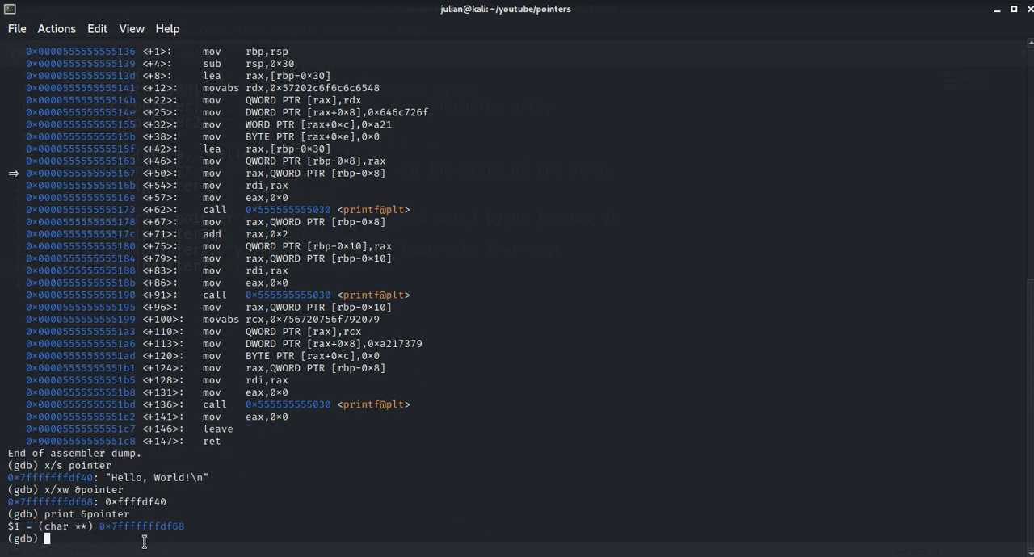
mouse_move(142, 527)
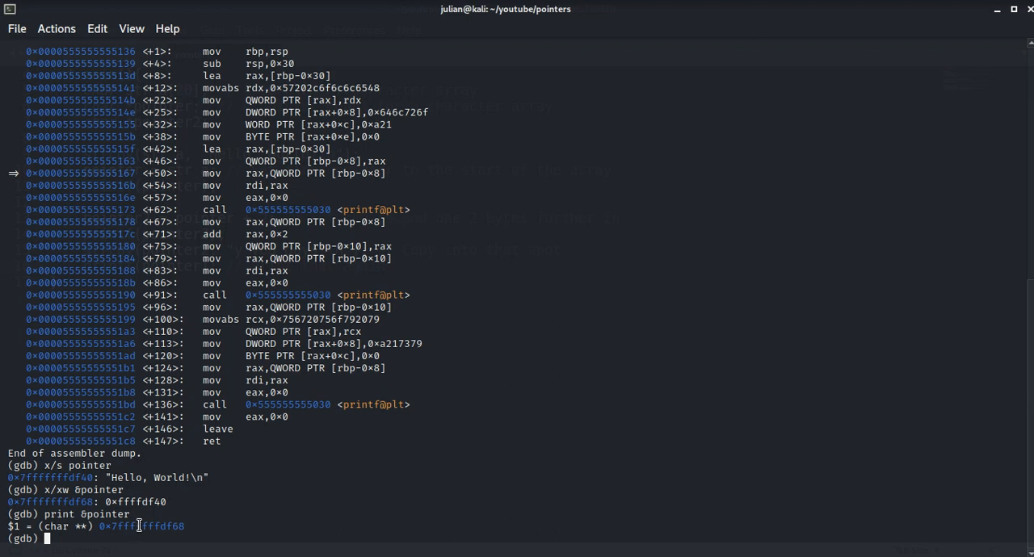
type("print pointer")
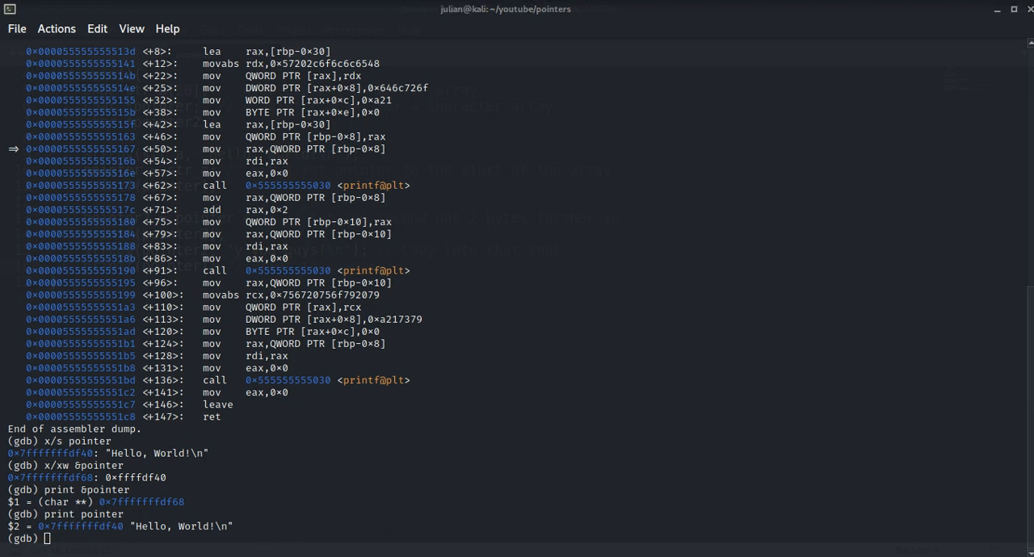
mouse_move(577, 365)
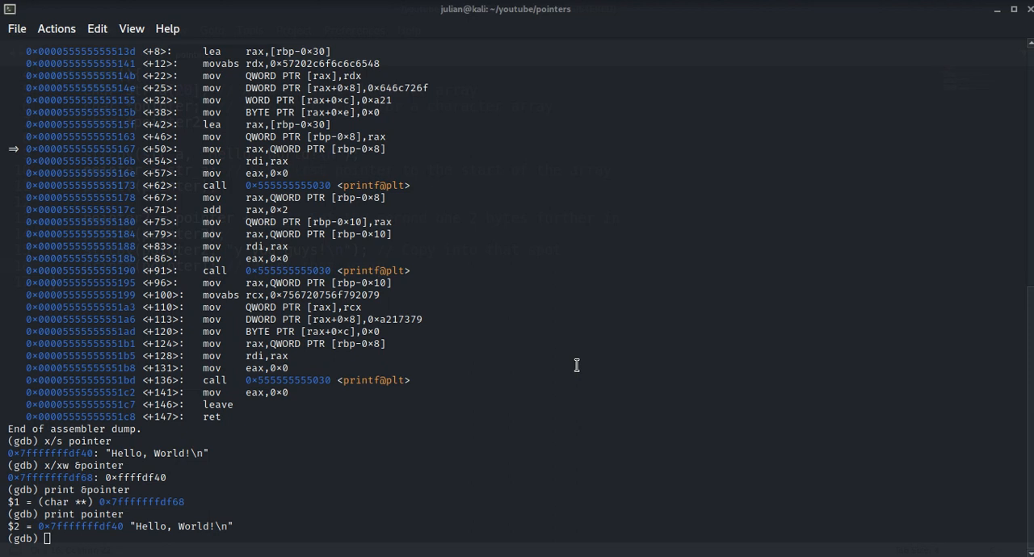
mouse_move(553, 330)
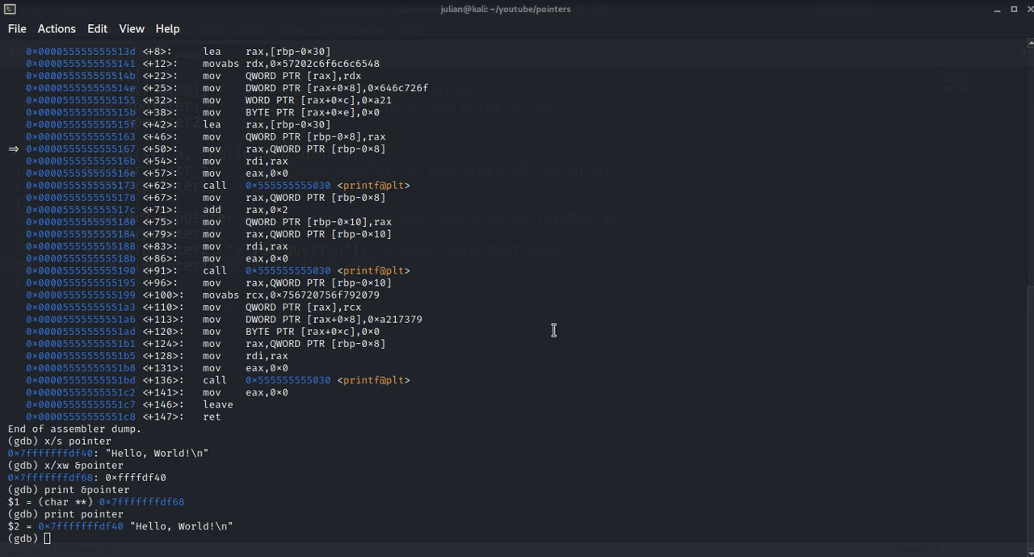
mouse_move(552, 330)
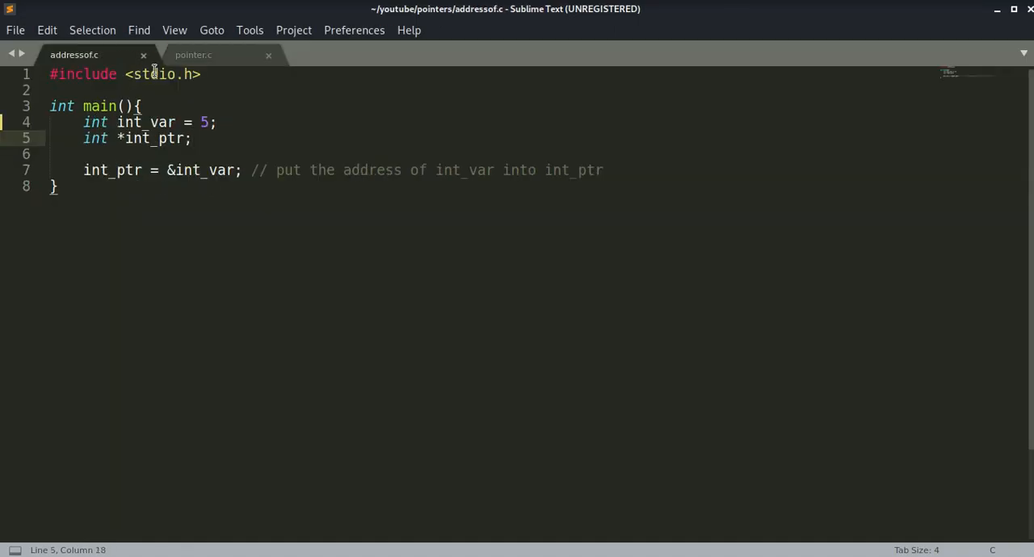
mouse_move(376, 148)
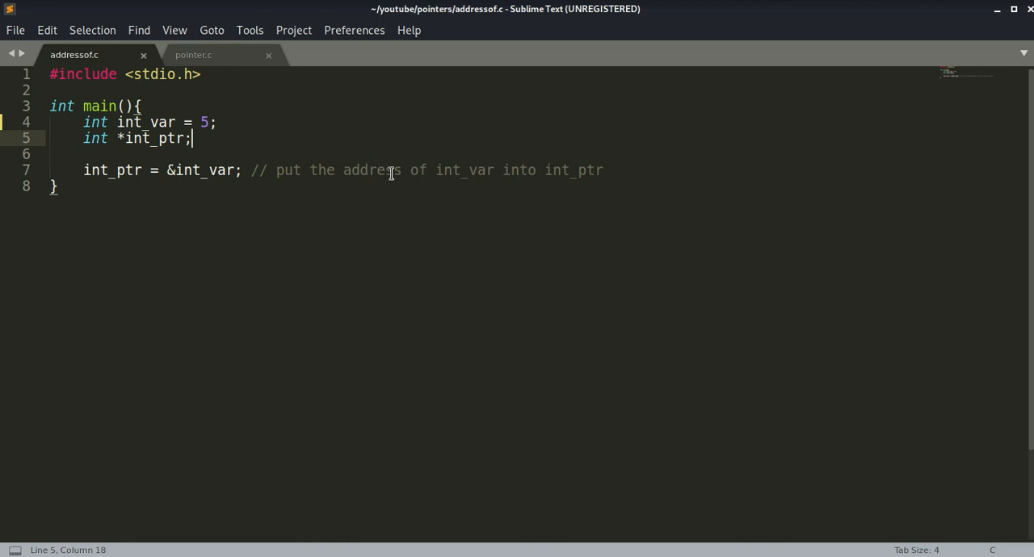
mouse_move(399, 177)
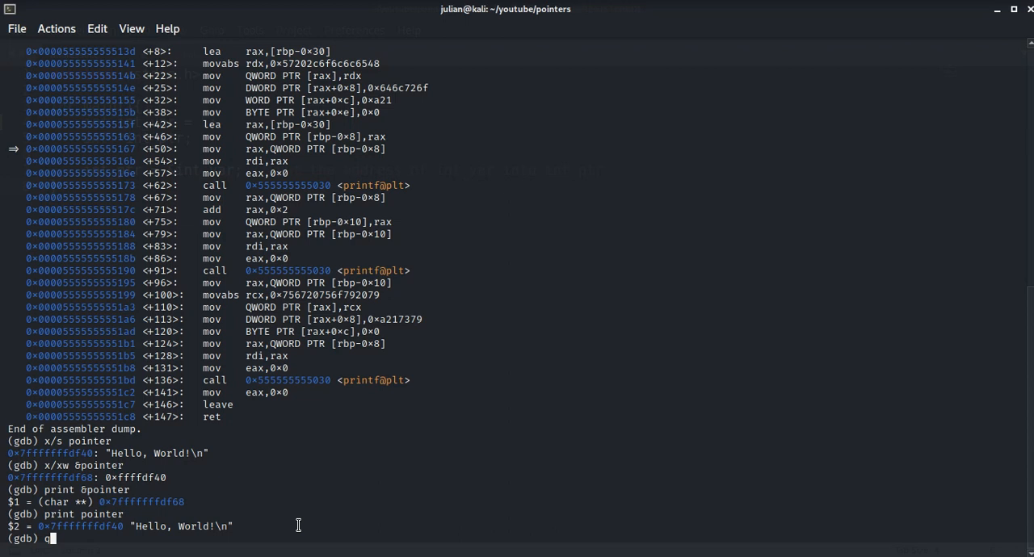
Step: Quit gdb killing the process, compile addressof.c with gcc -g, and begin gdb -q
key("Return")
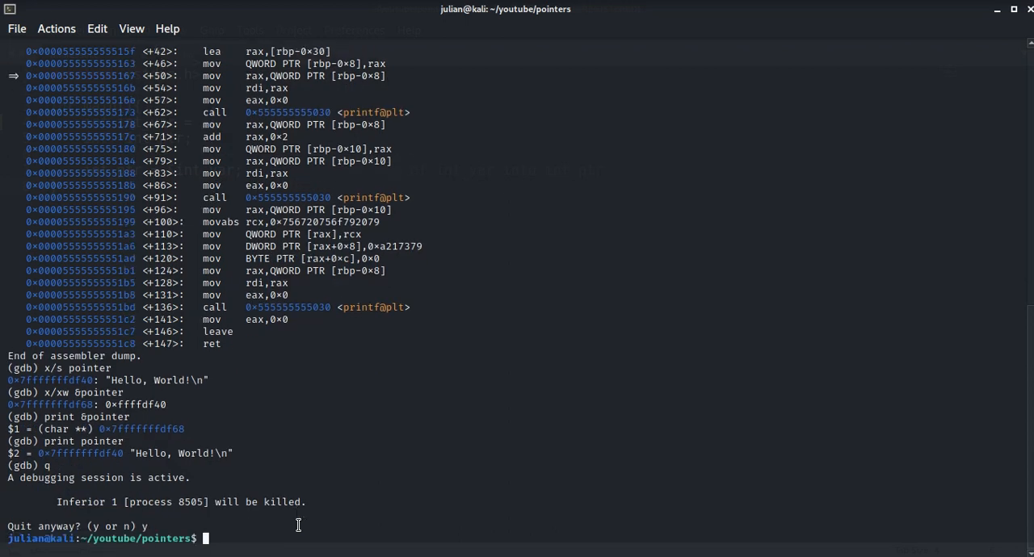
type("gcc")
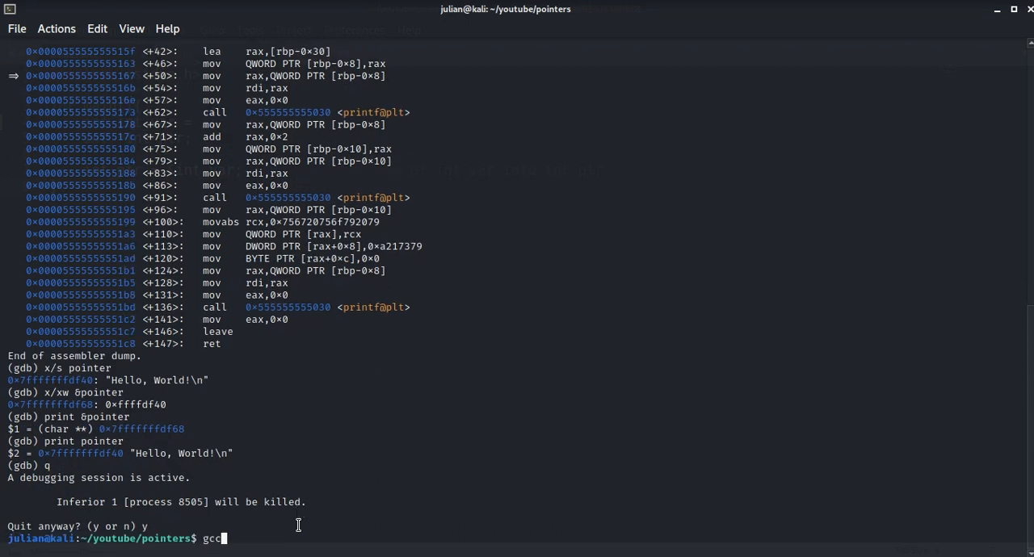
type("-g adr")
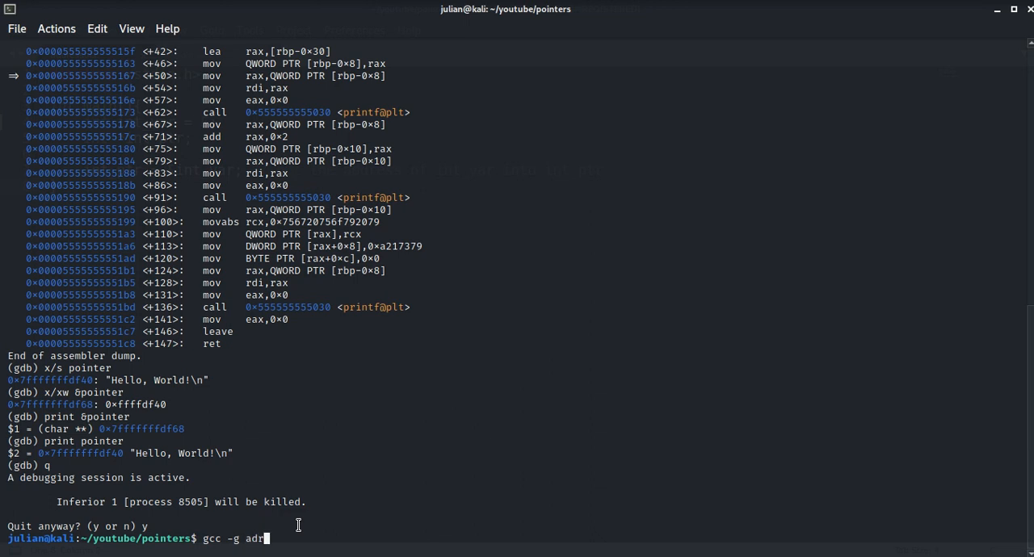
type("res")
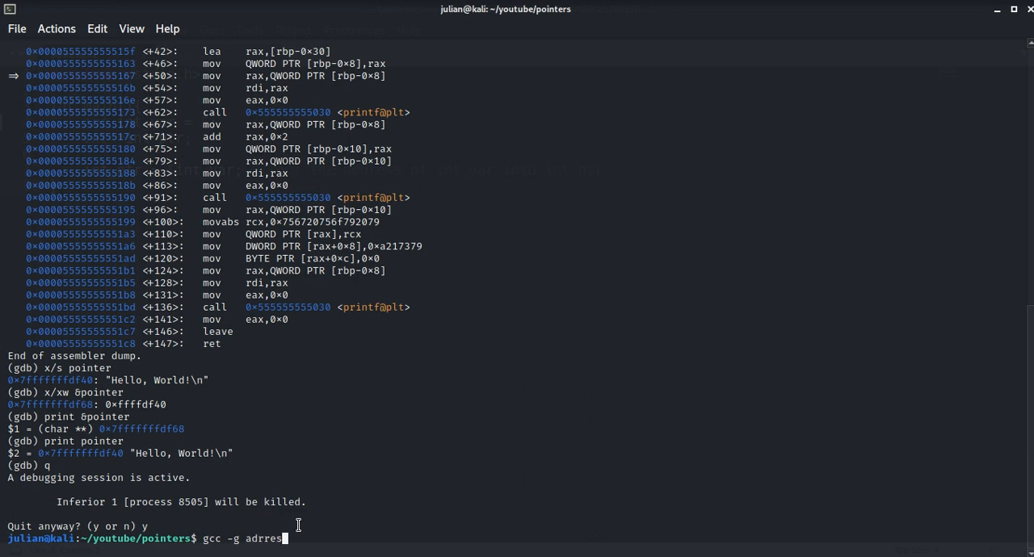
key("BackSpace")
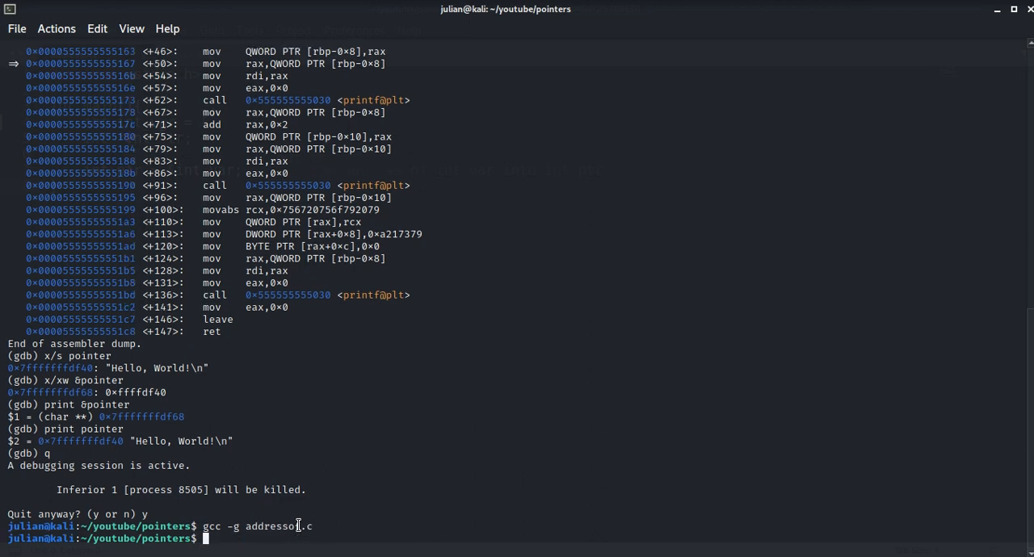
type("gdb -q")
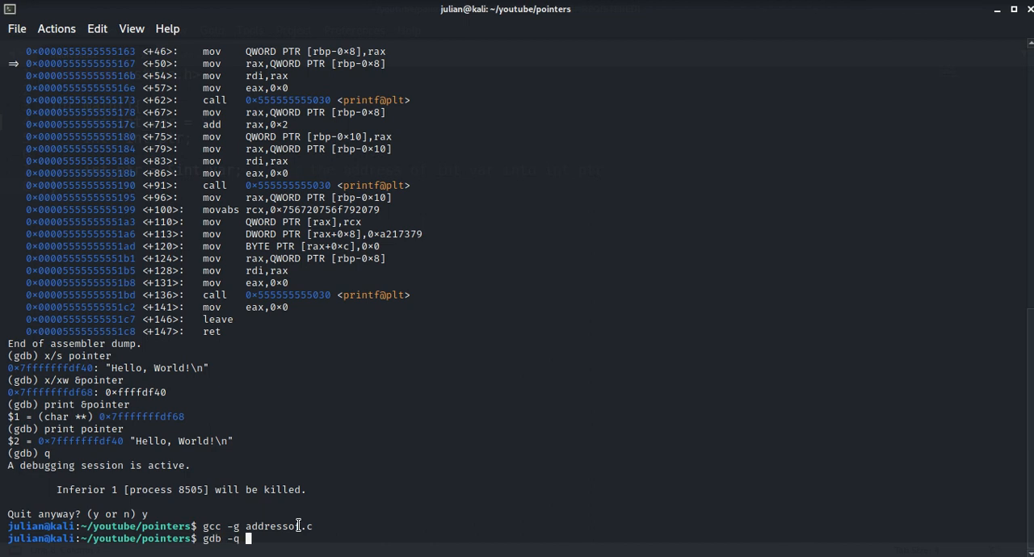
Step: Load ./a.out in gdb and list addressof.c's main declaring int_var and int_ptr
type("/")
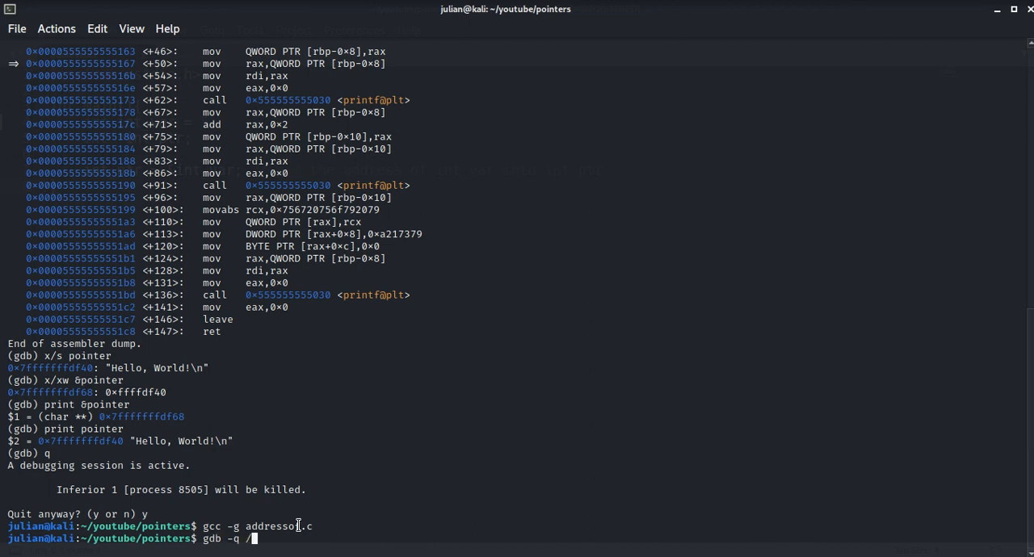
type("./a.out")
type("list")
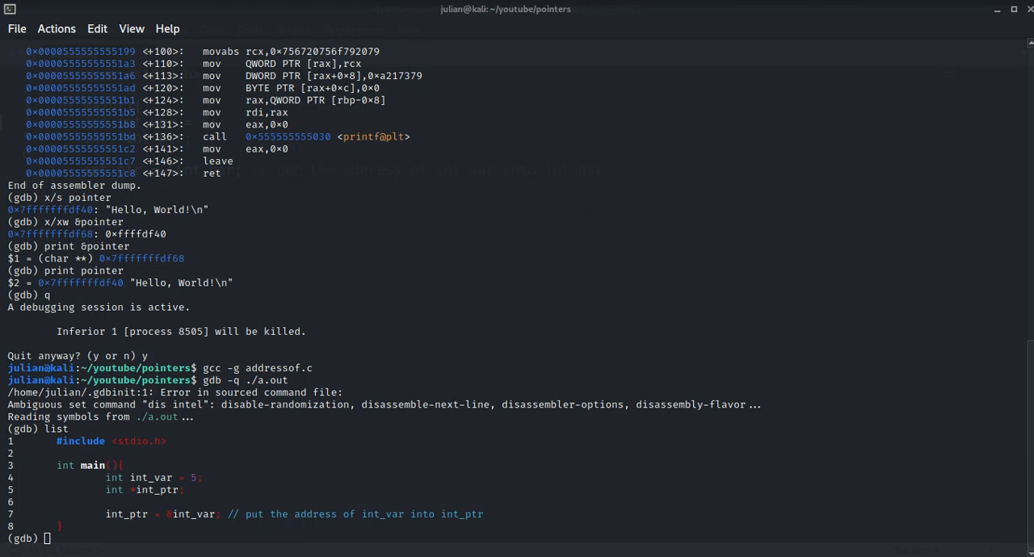
mouse_move(84, 517)
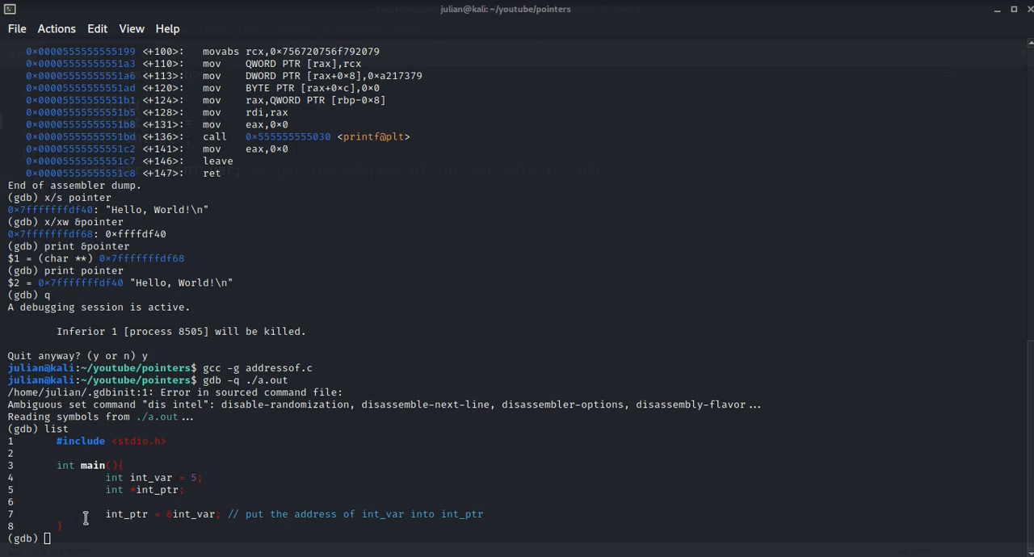
mouse_move(116, 497)
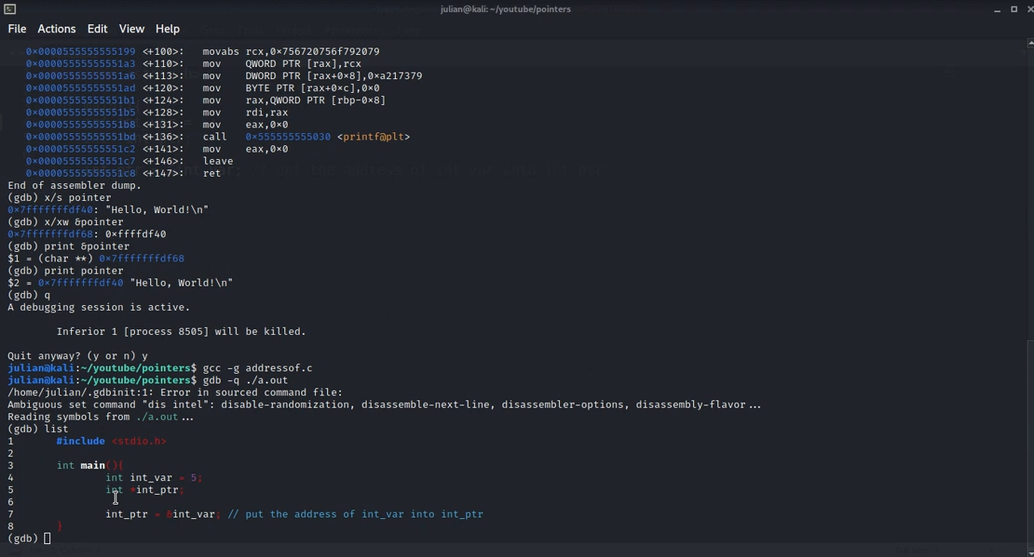
mouse_move(63, 530)
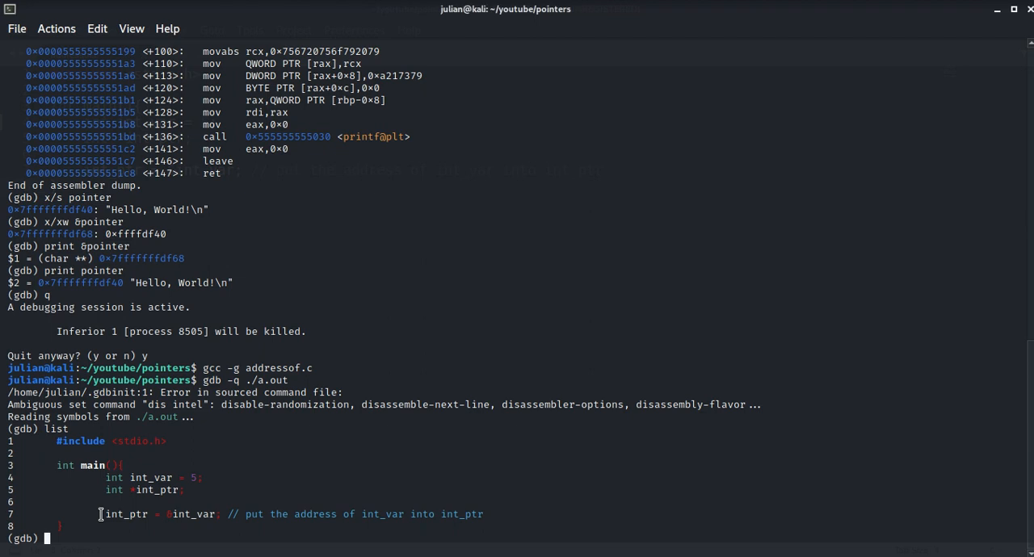
Step: Run to the line-8 breakpoint and print int_var, which returns 5
type("run")
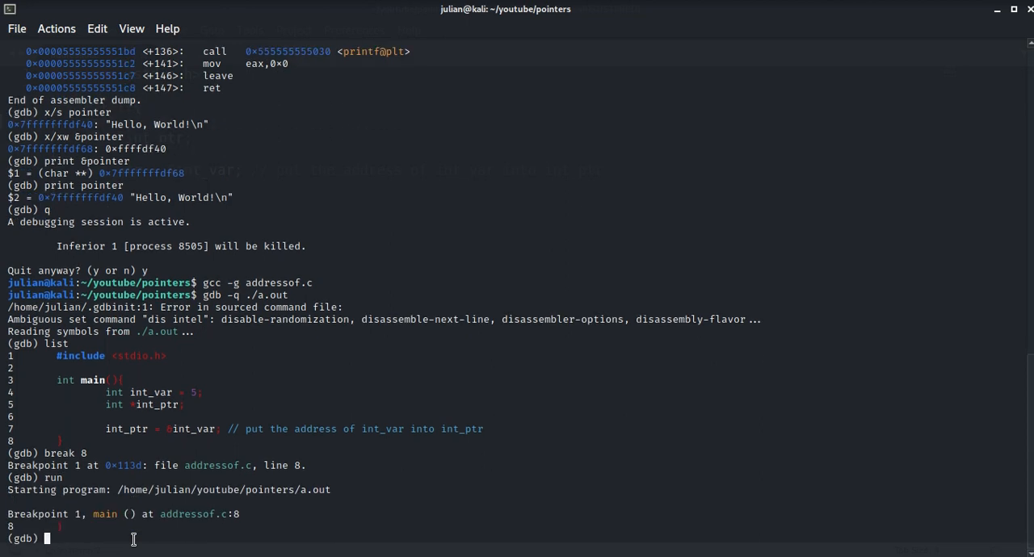
type("print int_var")
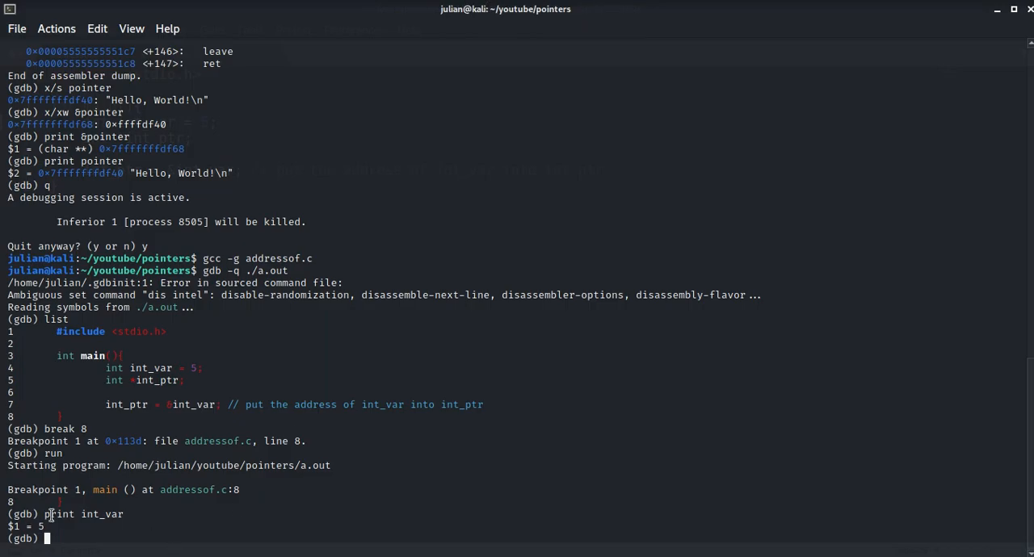
mouse_move(197, 540)
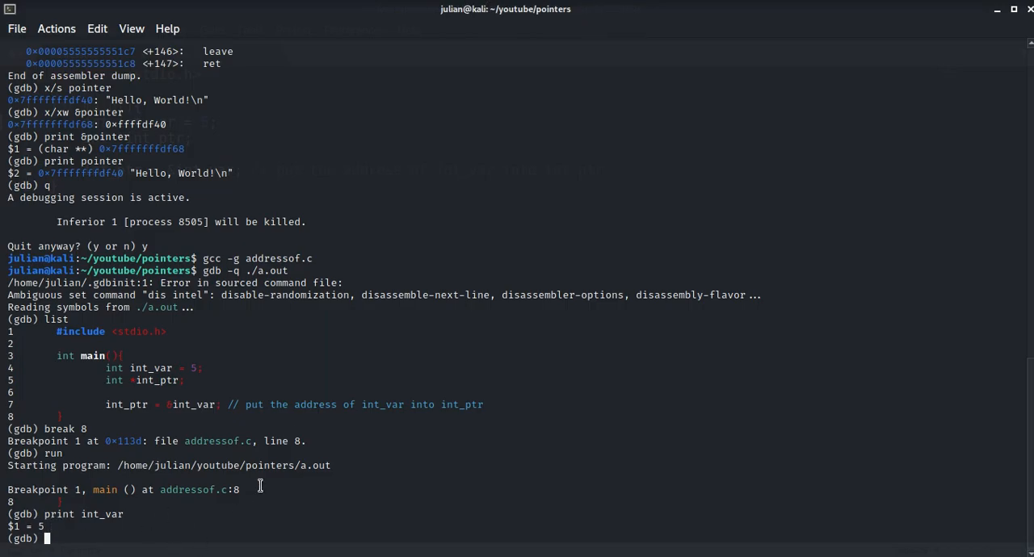
mouse_move(208, 537)
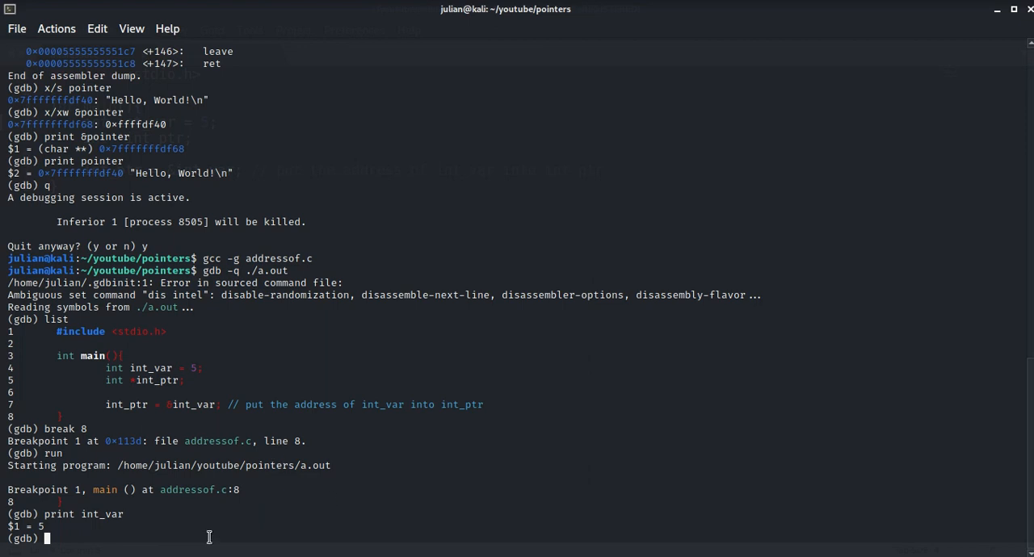
Step: Print &int_var and int_ptr (both 0x7fffffffdf64) and &int_ptr, an int** at 0x7fffffffdf68
type("print")
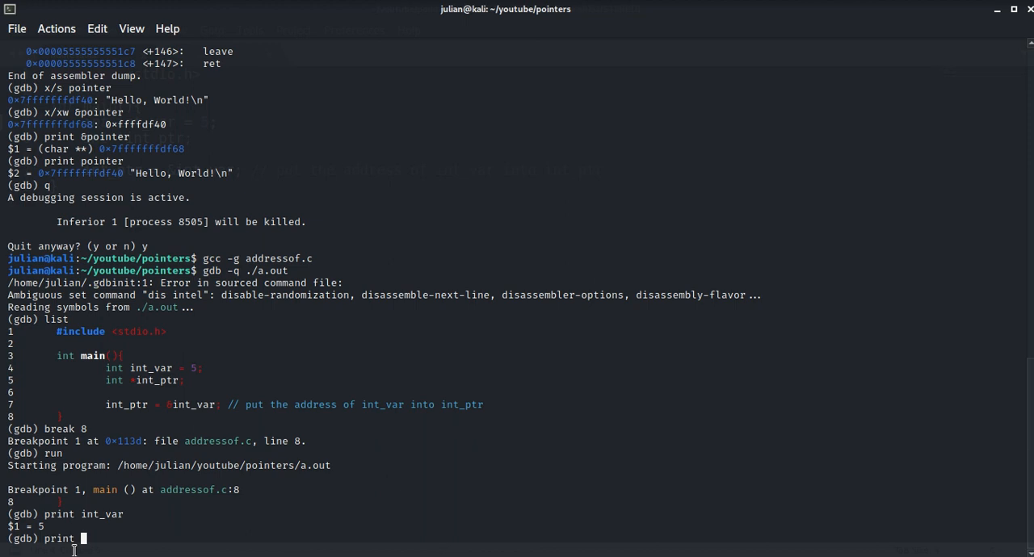
type("&int_Var")
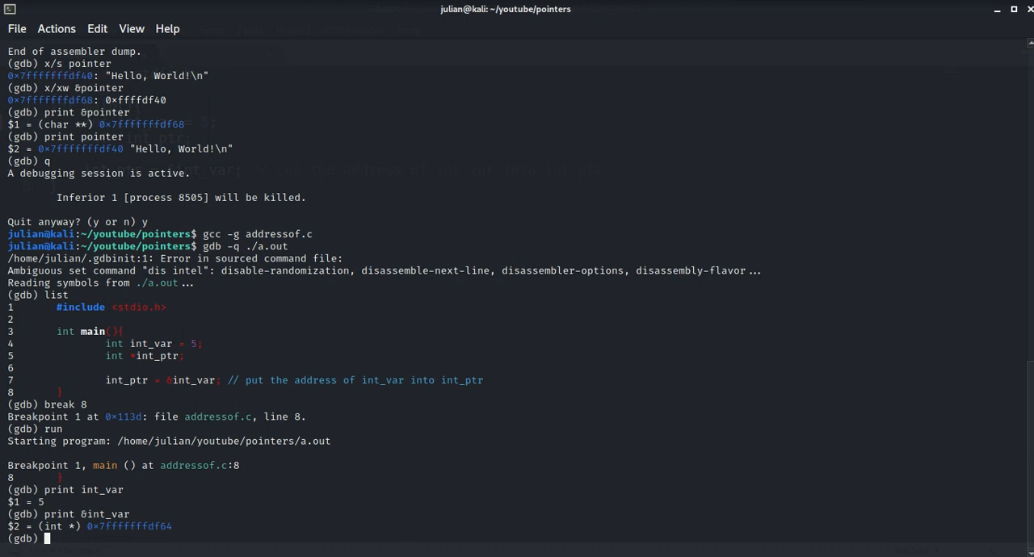
type("print int_ptr")
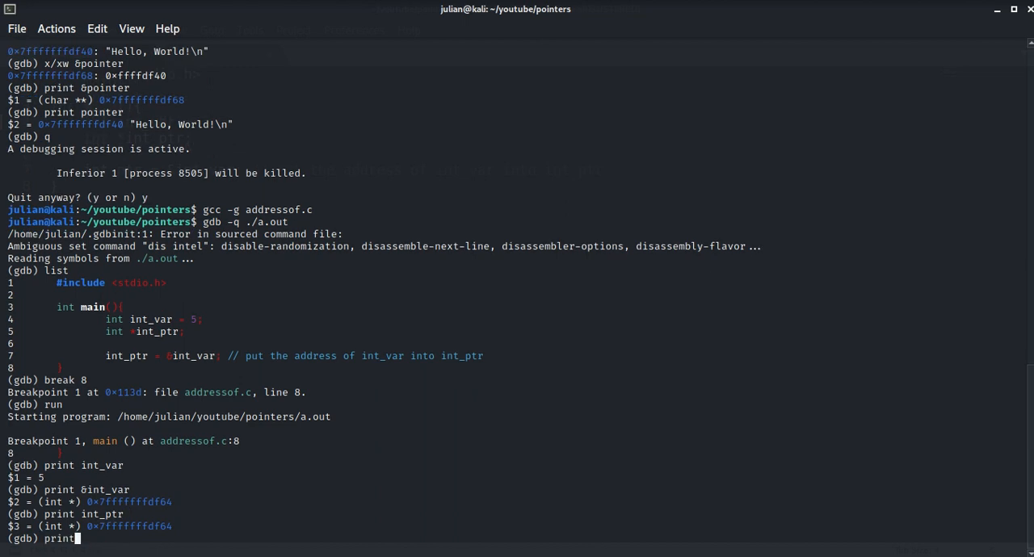
type("&")
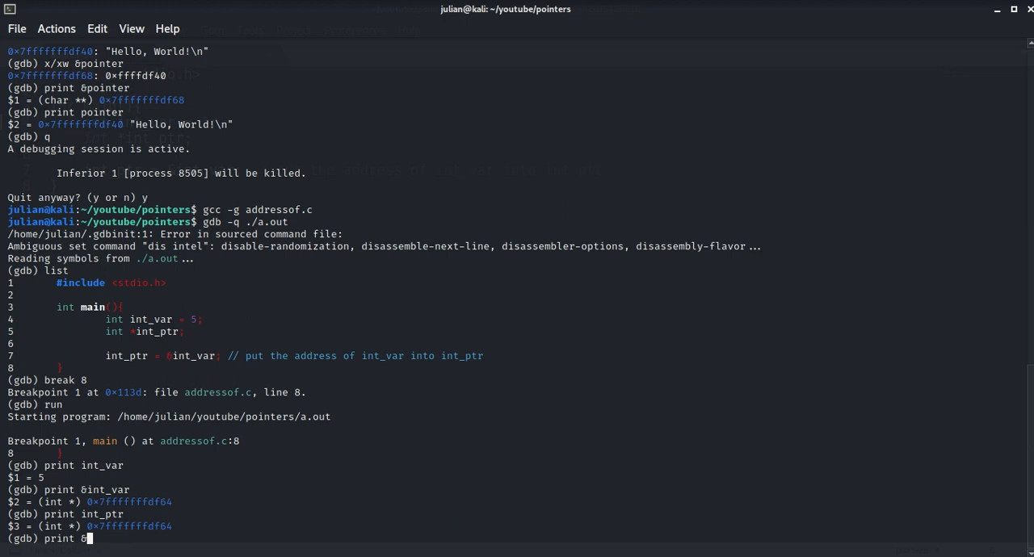
type("int_ptr")
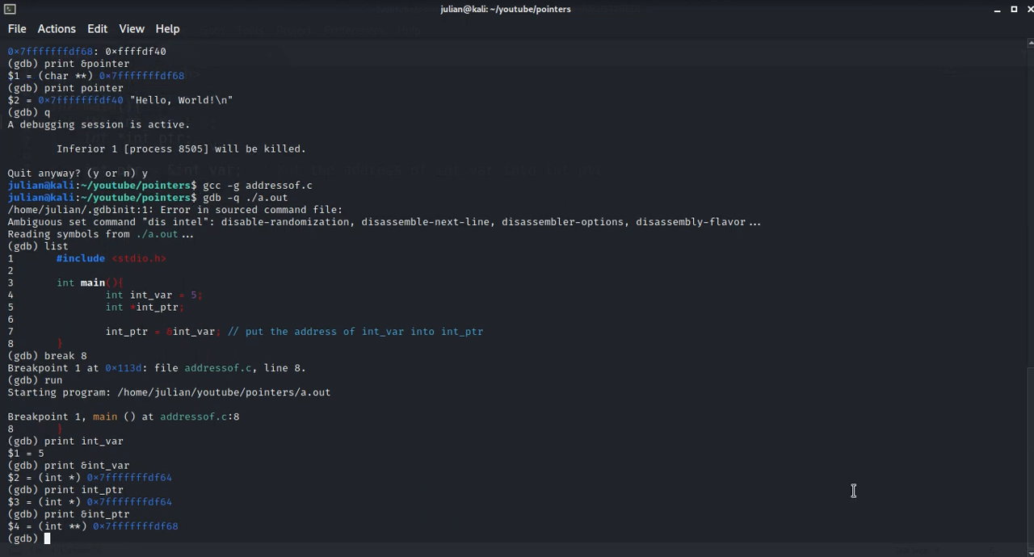
mouse_move(669, 446)
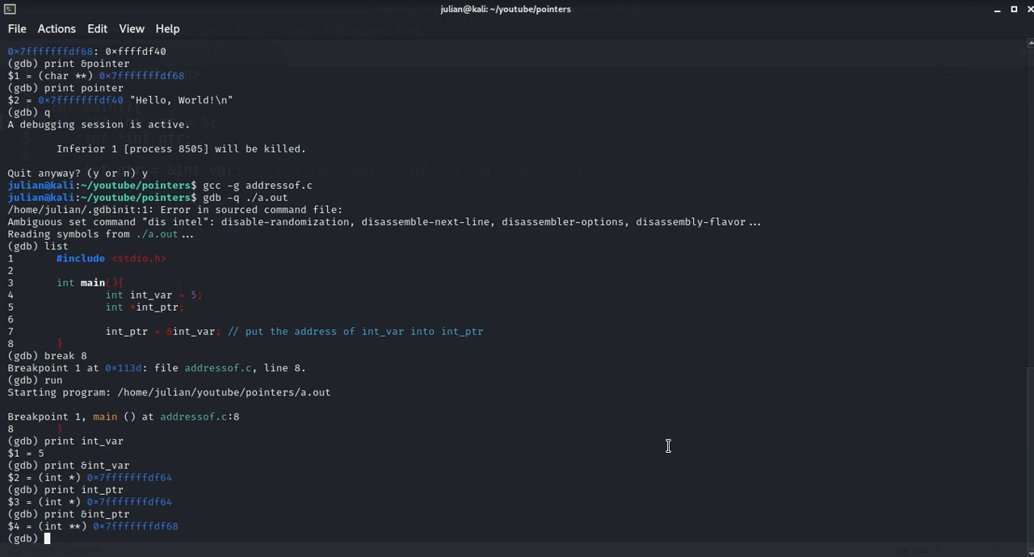
mouse_move(650, 451)
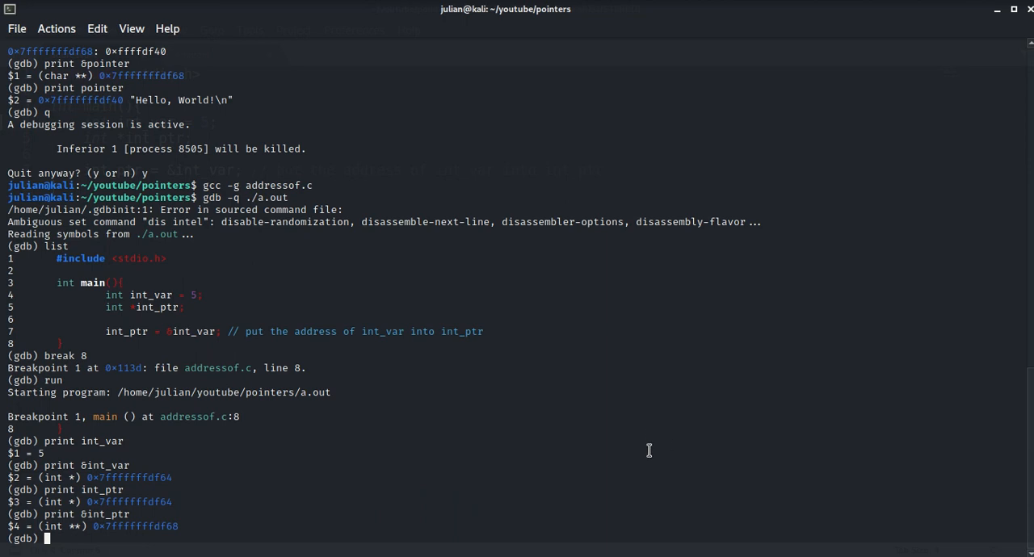
mouse_move(653, 442)
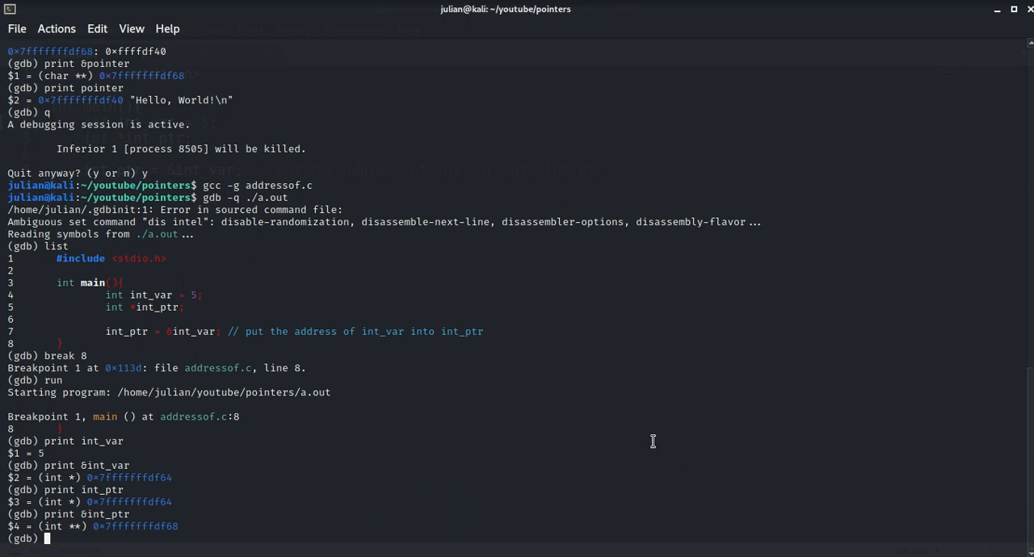
mouse_move(640, 446)
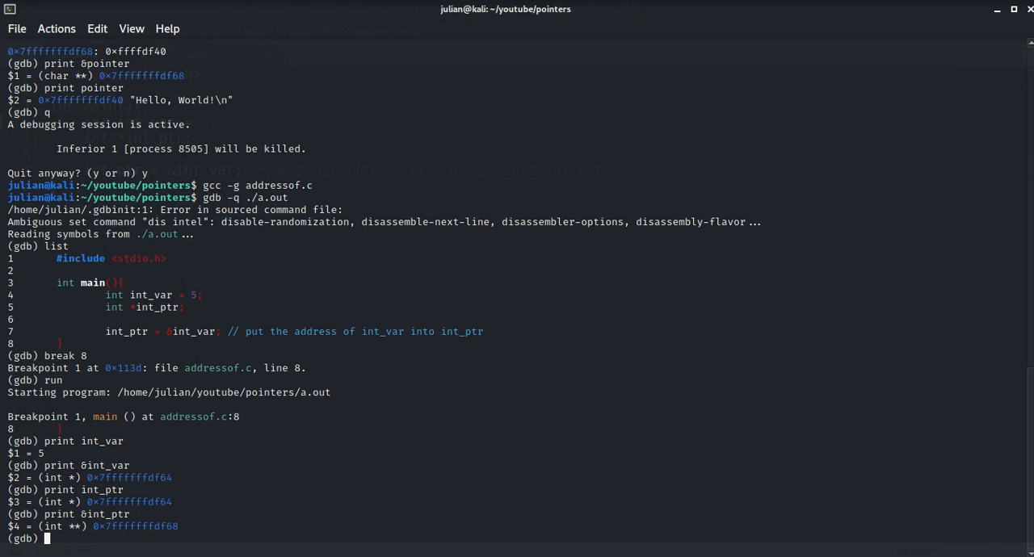
mouse_move(535, 304)
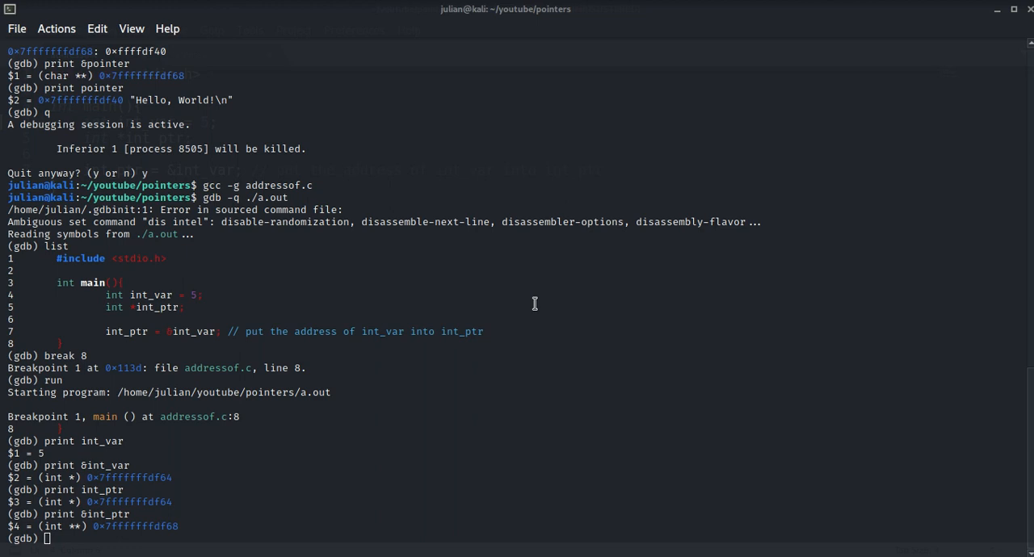
mouse_move(516, 297)
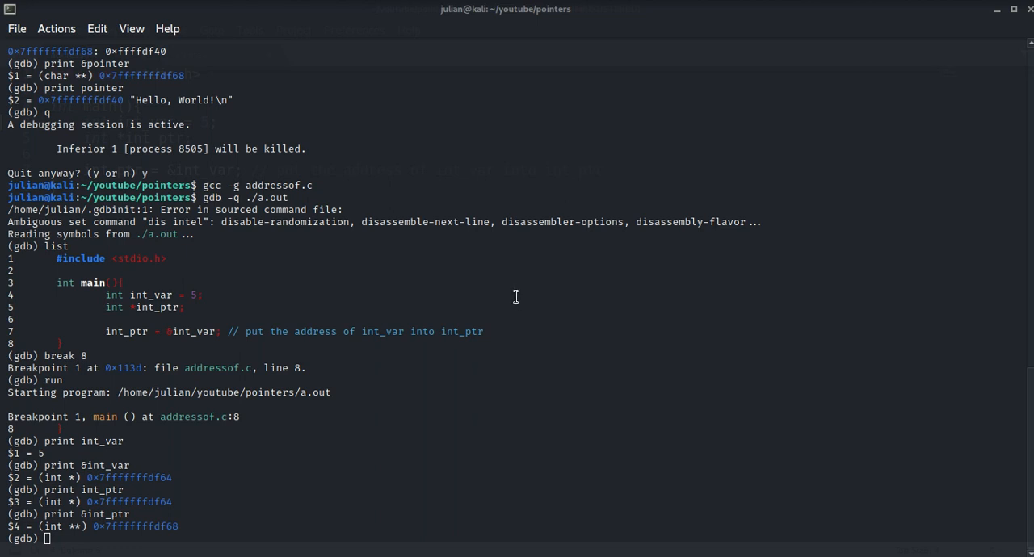
mouse_move(470, 280)
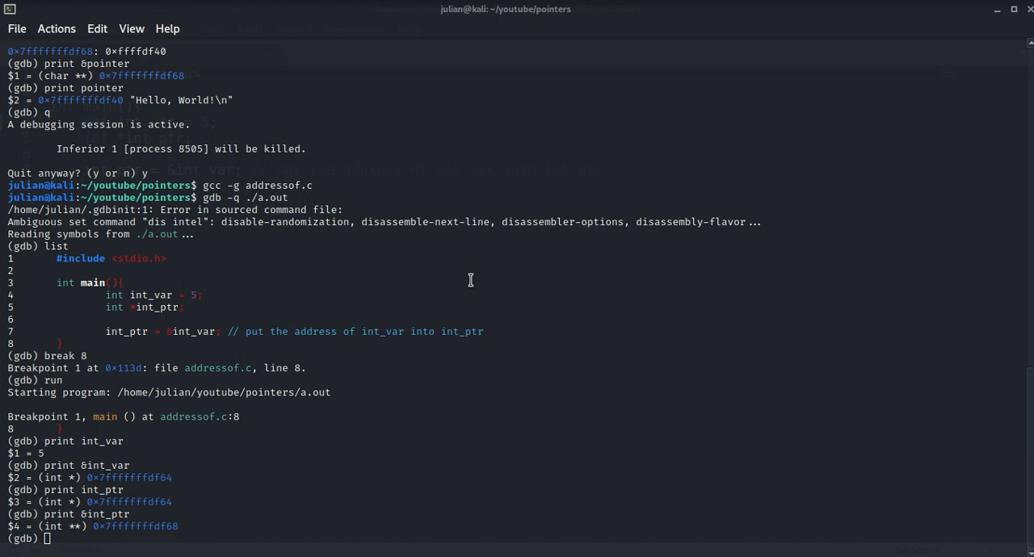
mouse_move(486, 385)
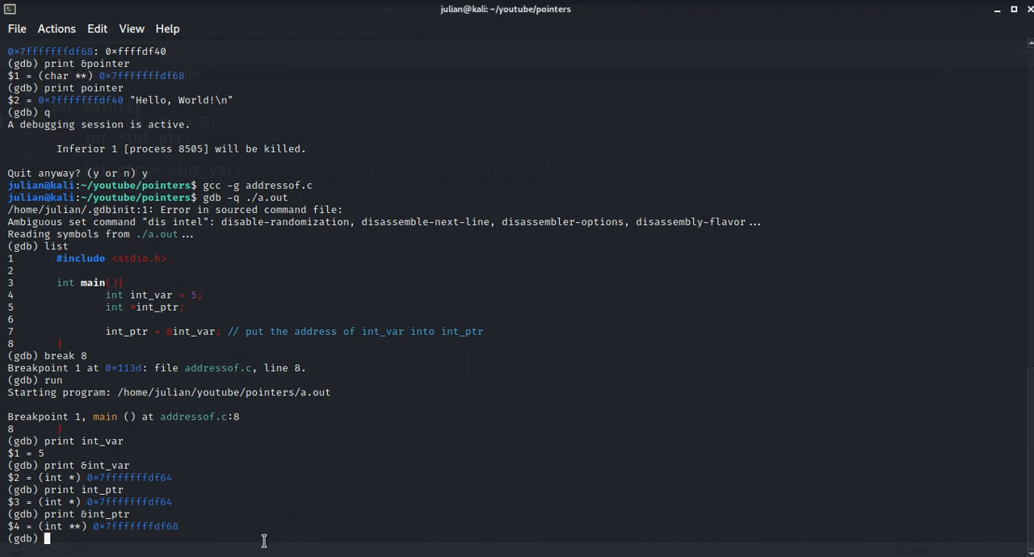
Step: Print *int_ptr to show the pointed-to value 5, correcting the int_prt typo
type(";print")
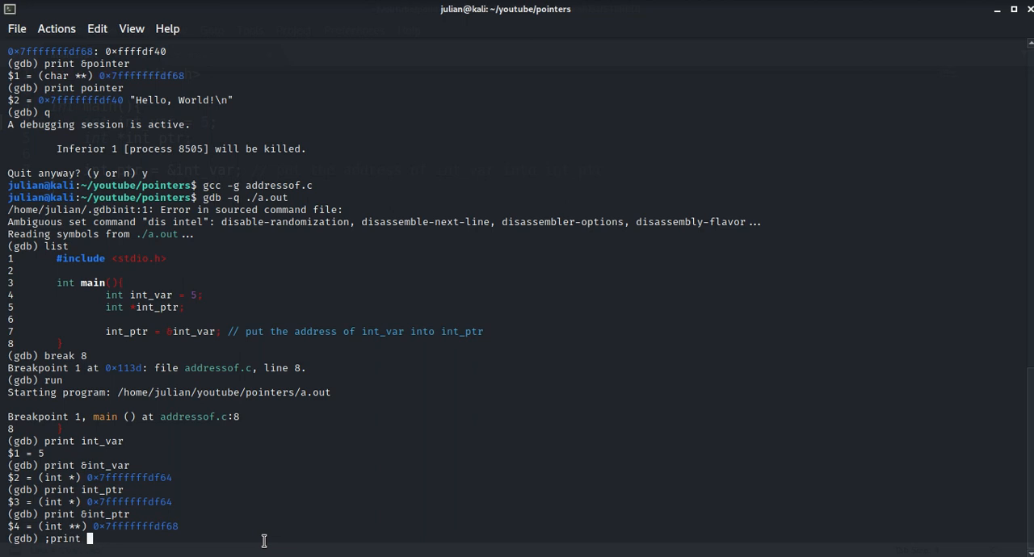
key("BackSpace")
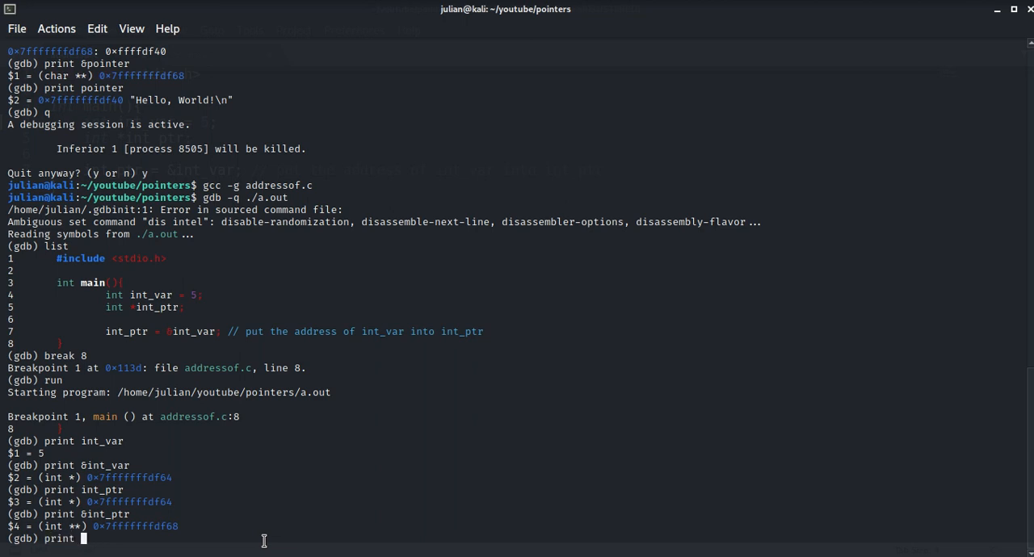
type("*int_prt")
type("print *int_ptr")
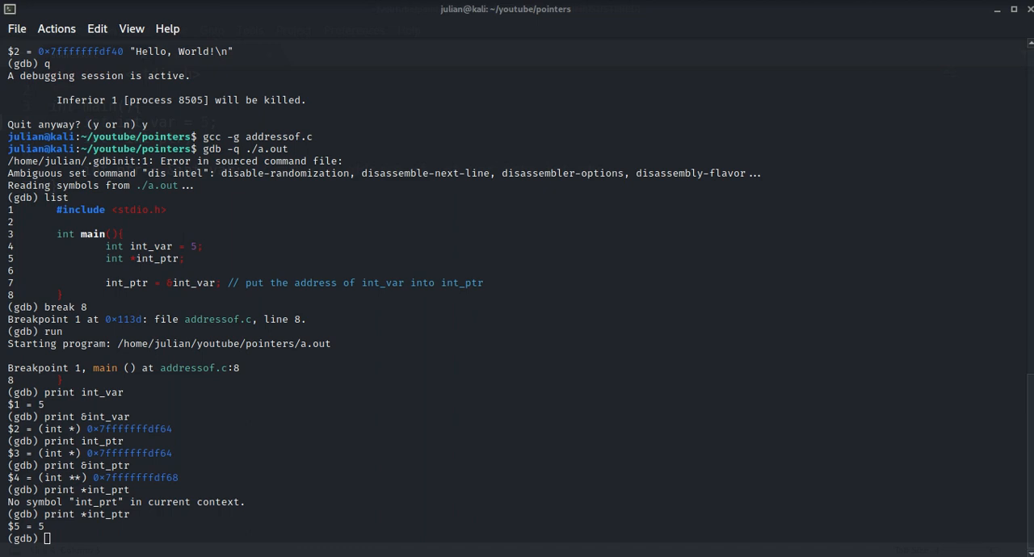
mouse_move(1015, 365)
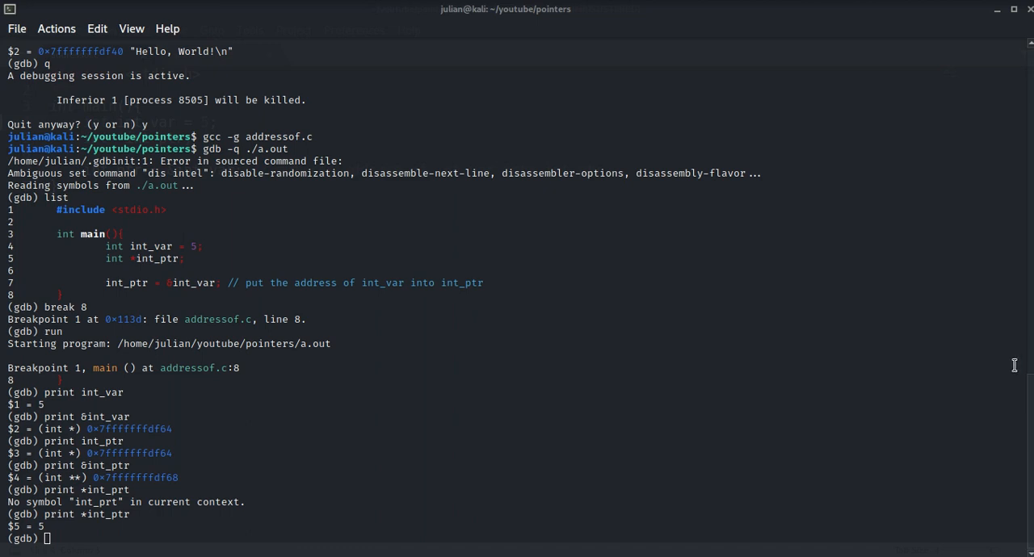
mouse_move(498, 395)
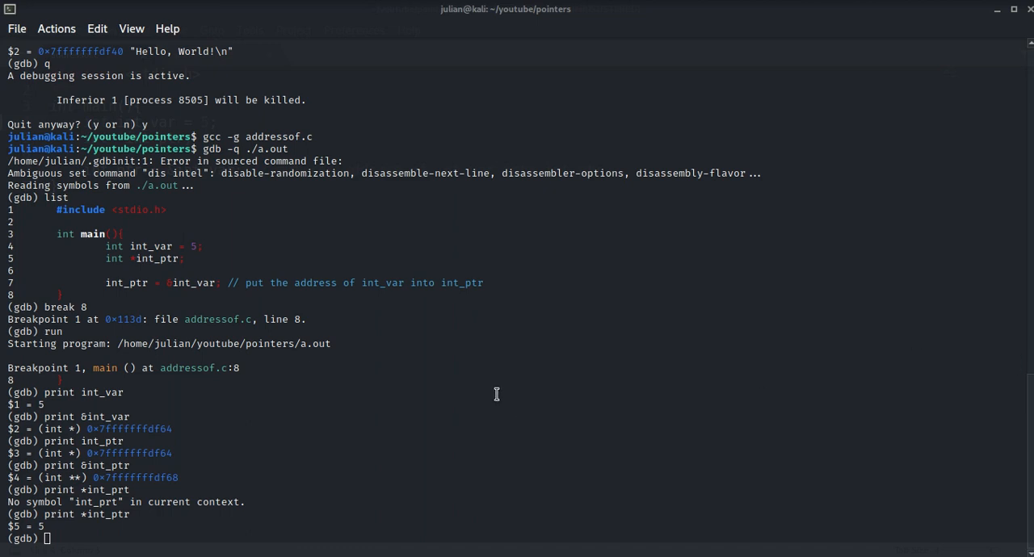
mouse_move(492, 385)
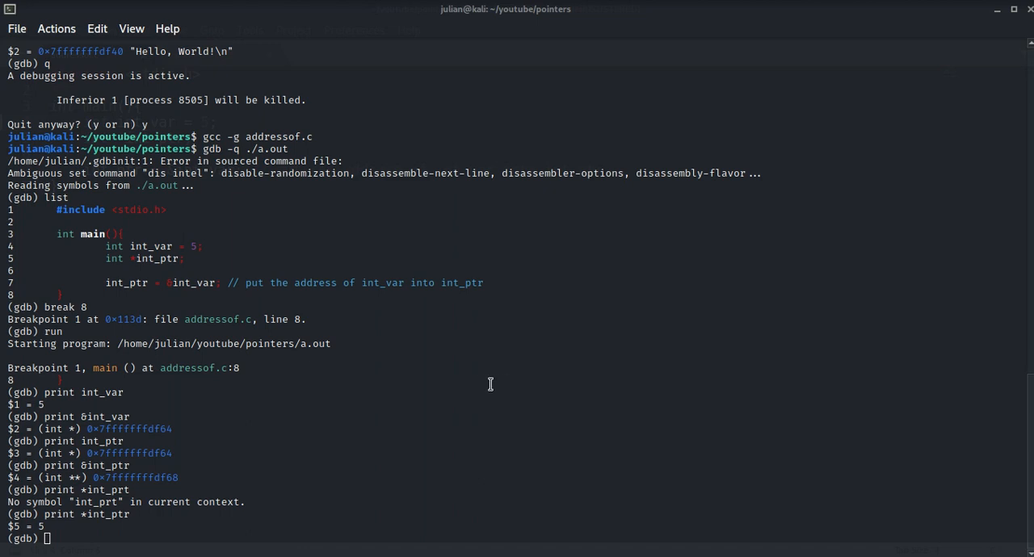